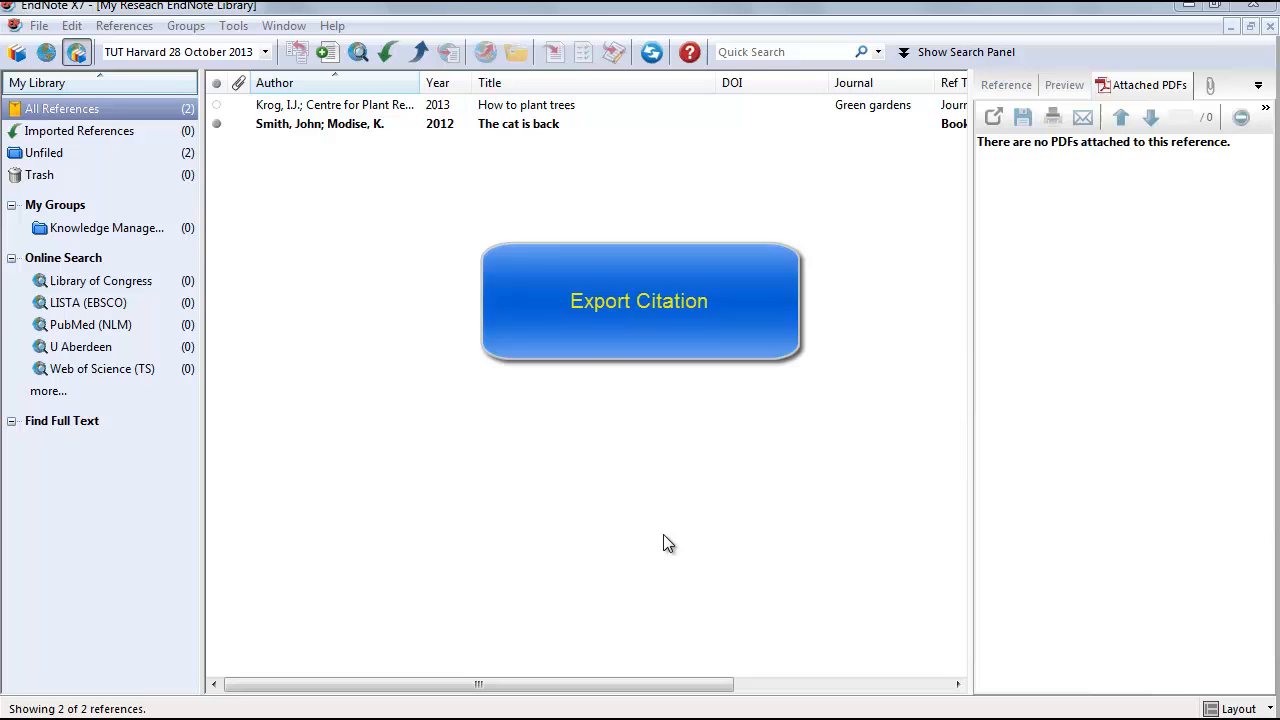
- Bring up the Business Source Premier 'knowledge management' results (21,690) and scroll the list
click(639, 300)
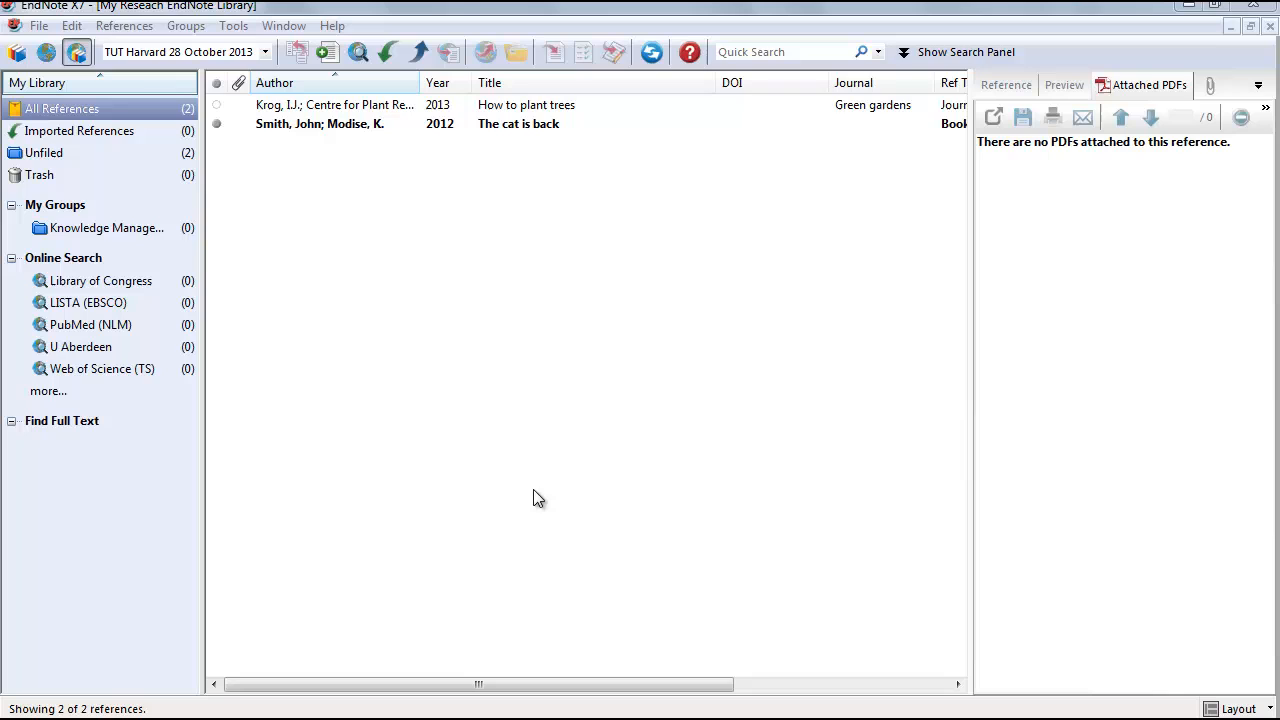
mouse_move(533, 500)
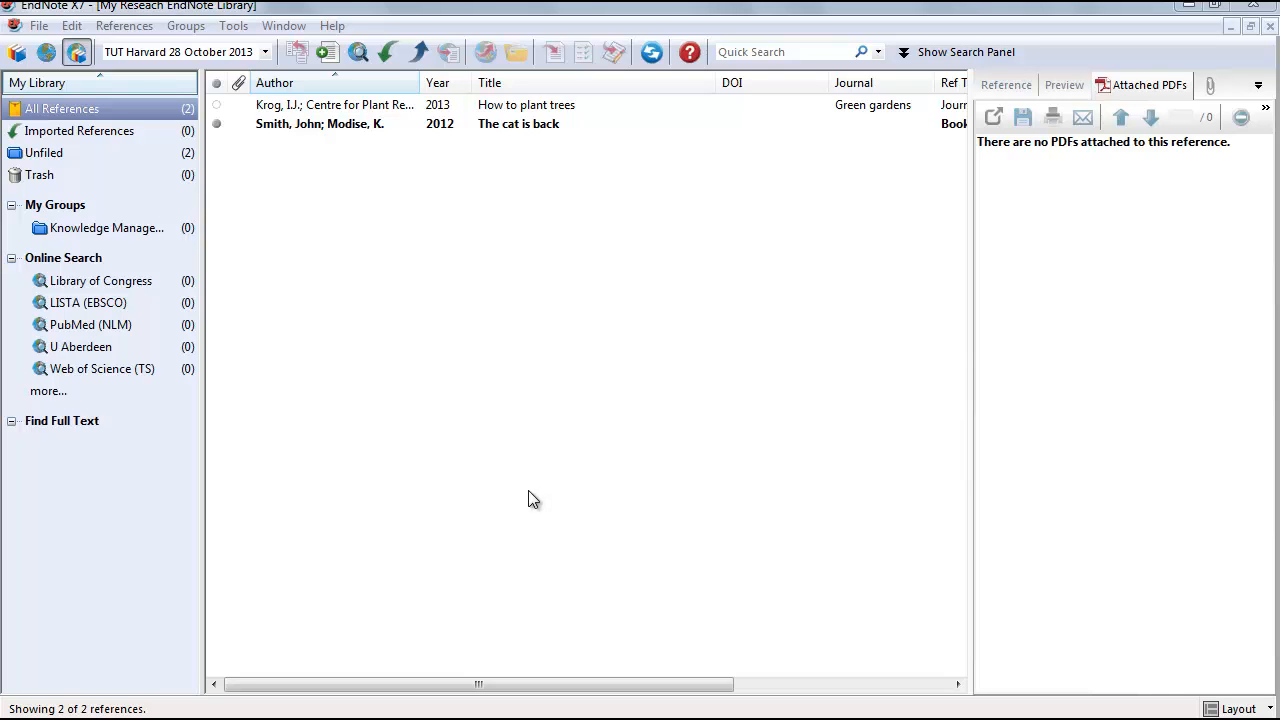
mouse_move(770, 275)
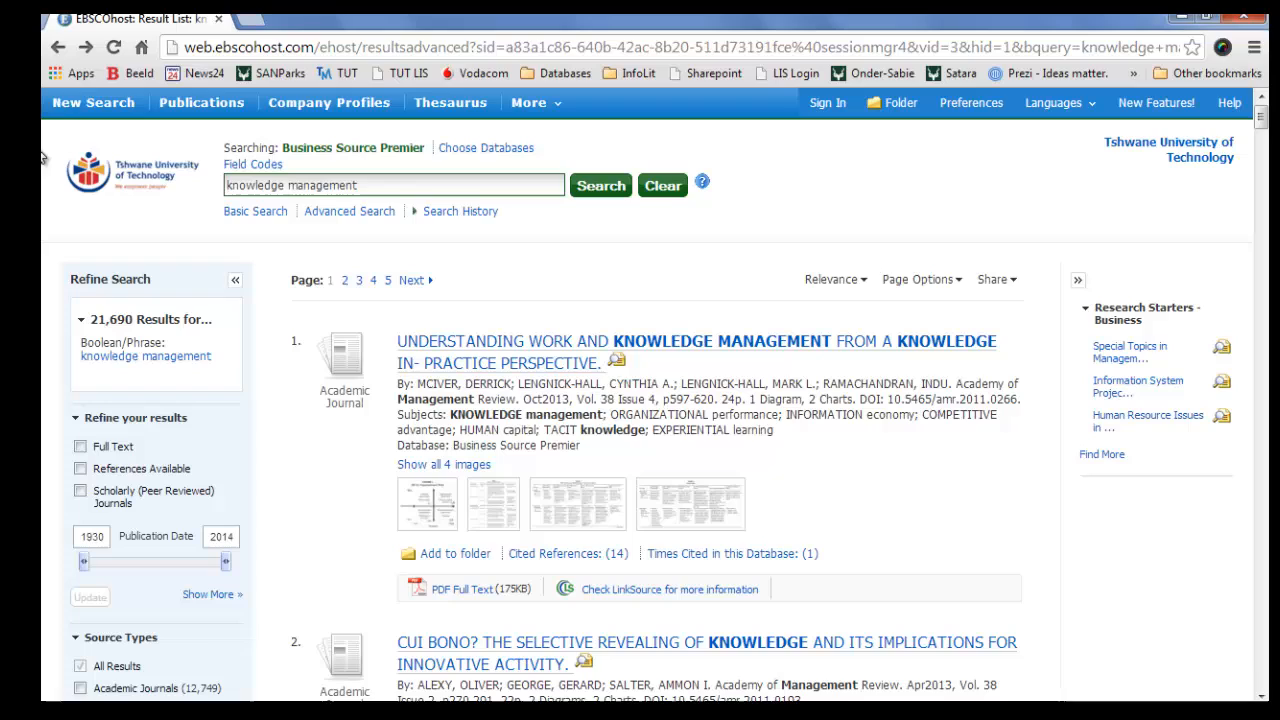
mouse_move(215, 37)
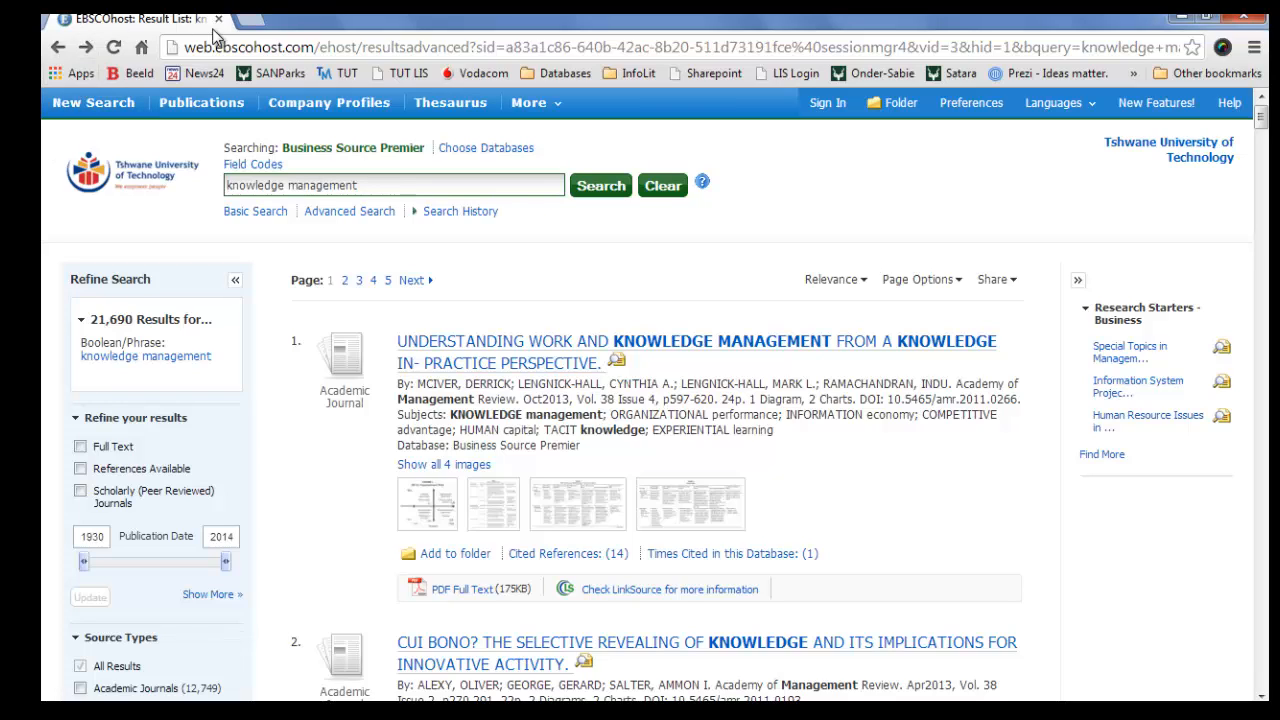
mouse_move(70, 367)
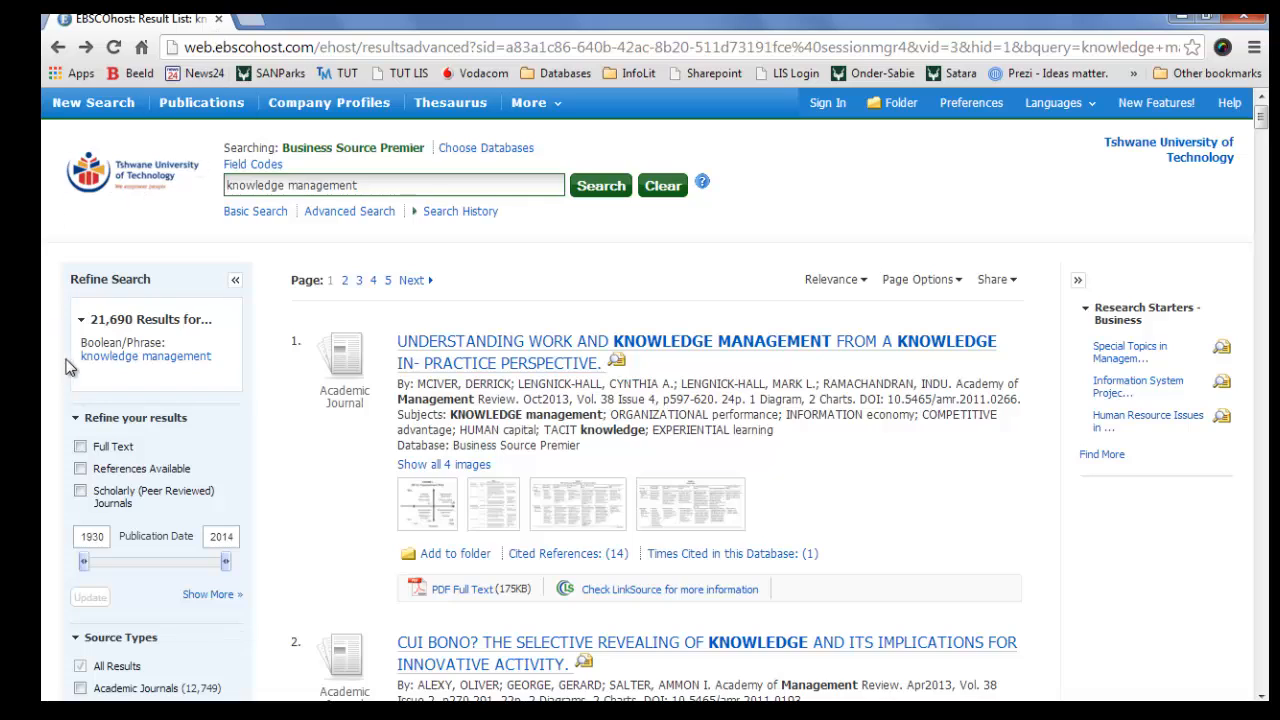
mouse_move(93, 378)
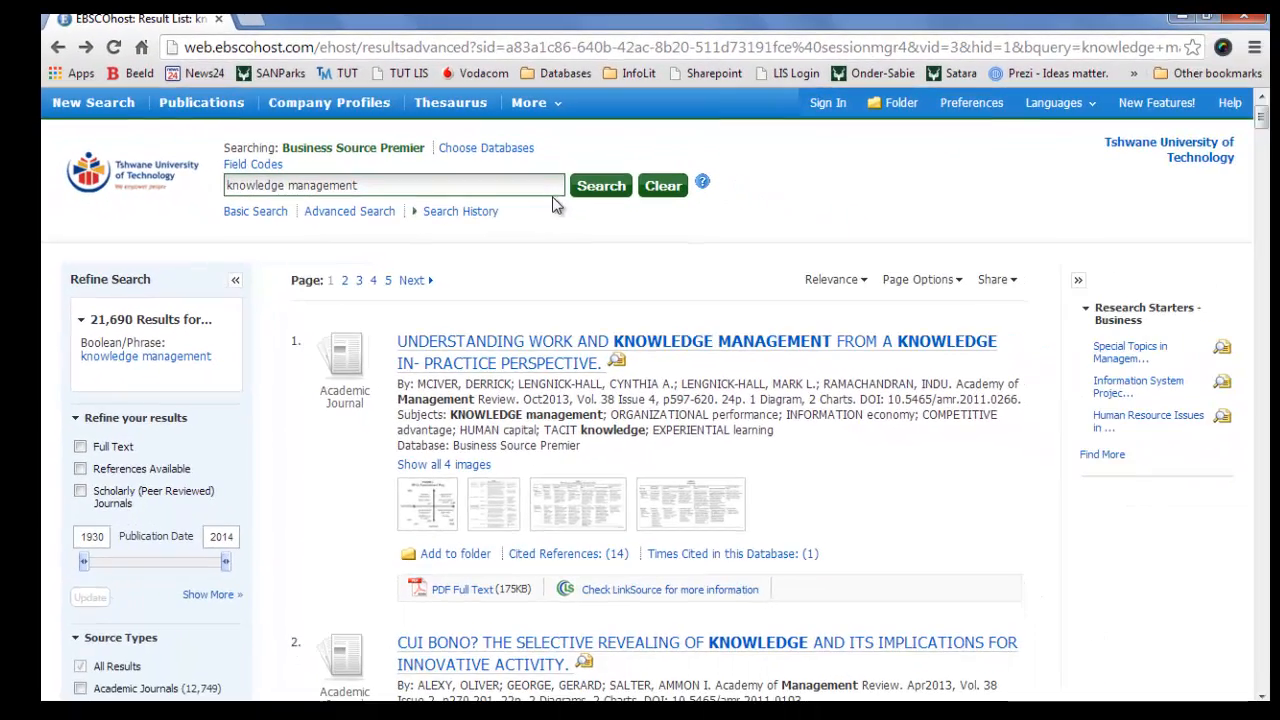
scroll(down, 3)
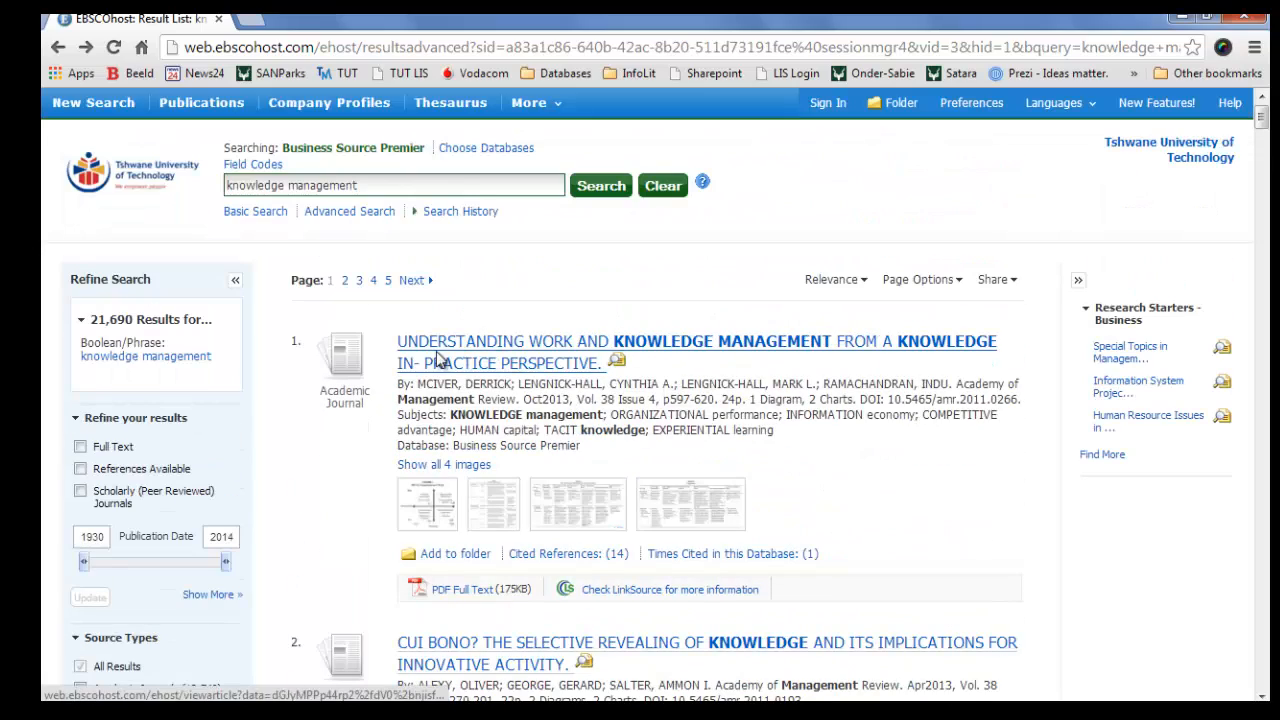
mouse_move(373, 372)
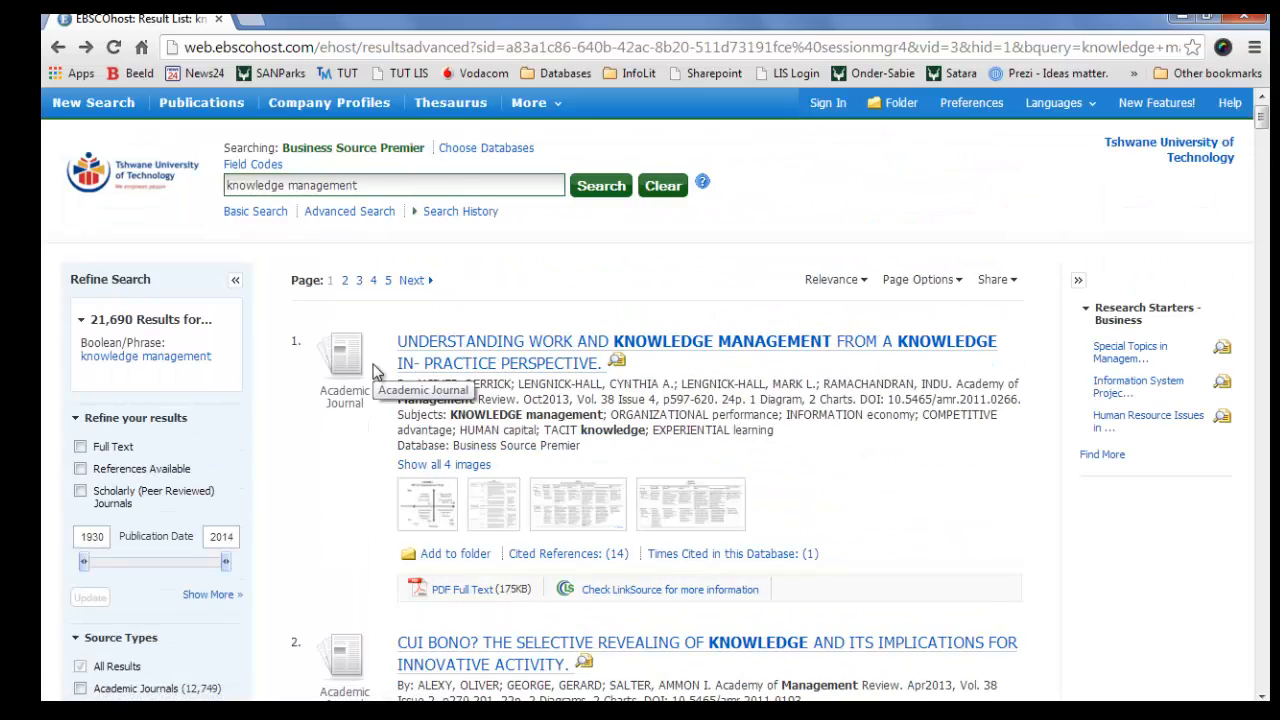
mouse_move(455, 583)
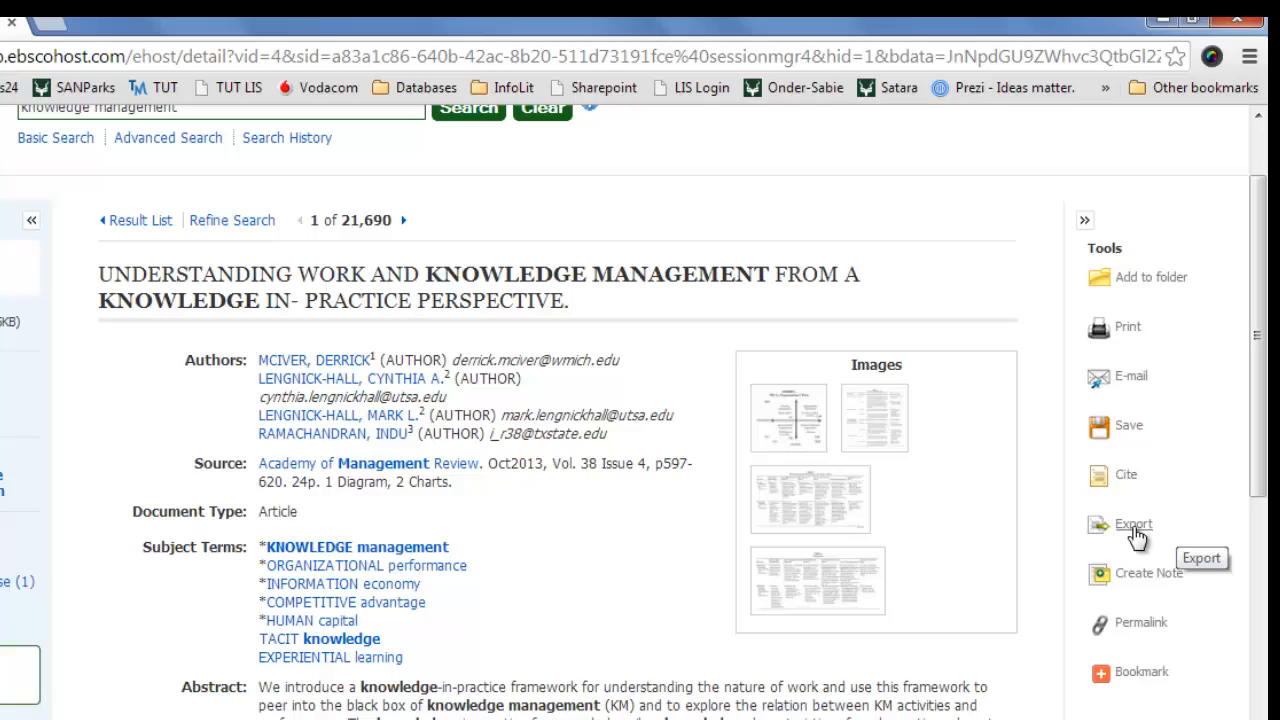
- Export the article's citation in RIS format and open the downloaded delivery (9).RIS
click(1133, 524)
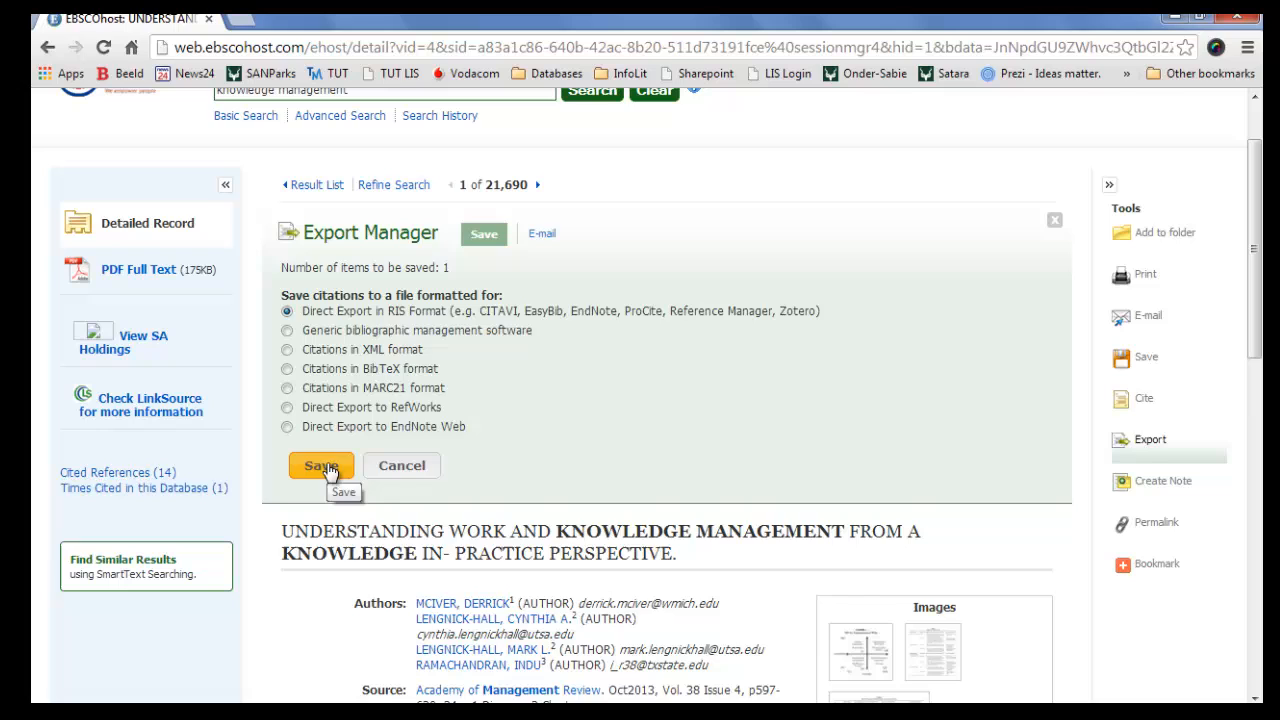
click(321, 465)
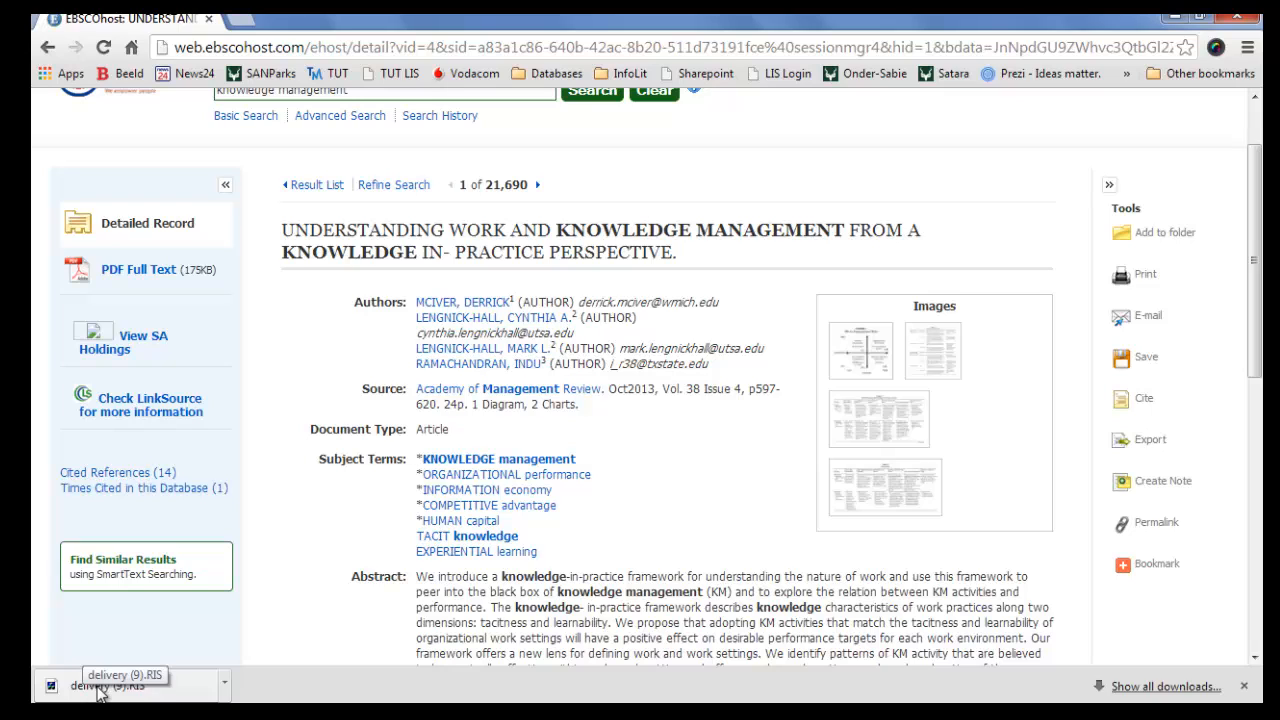
click(108, 686)
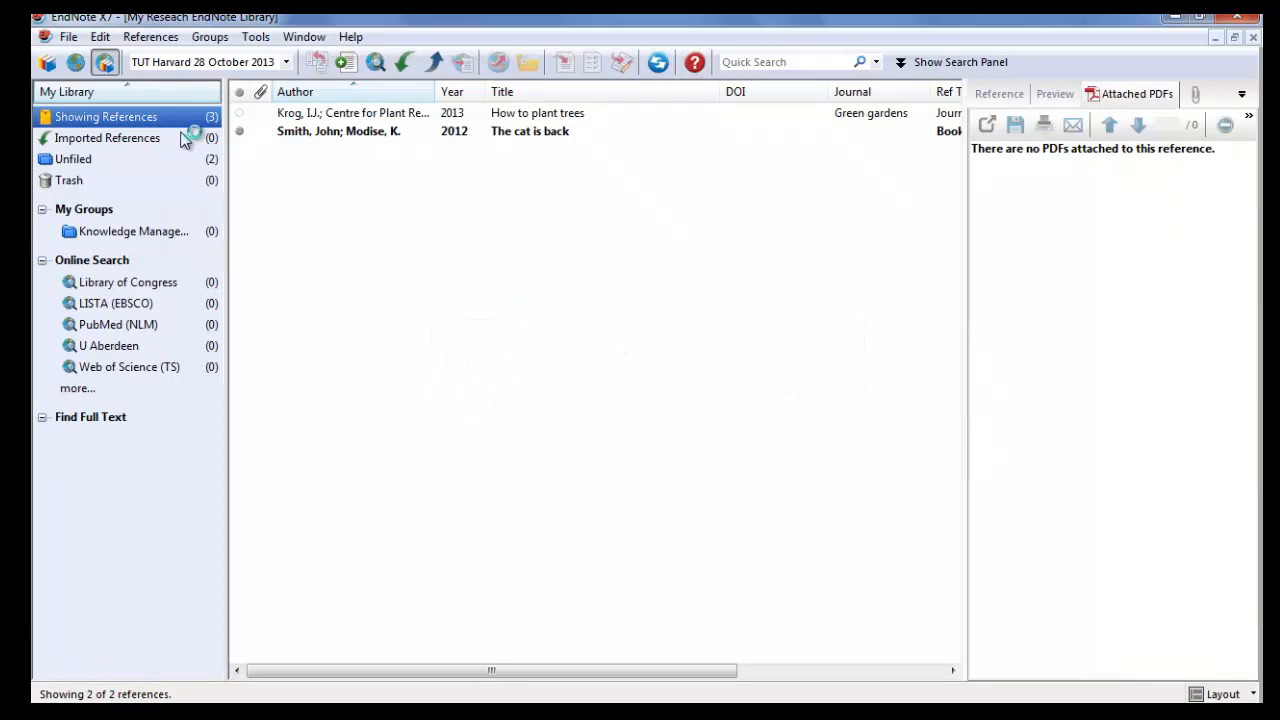
- View the imported McIver 2013 reference, then list all three library references
click(107, 138)
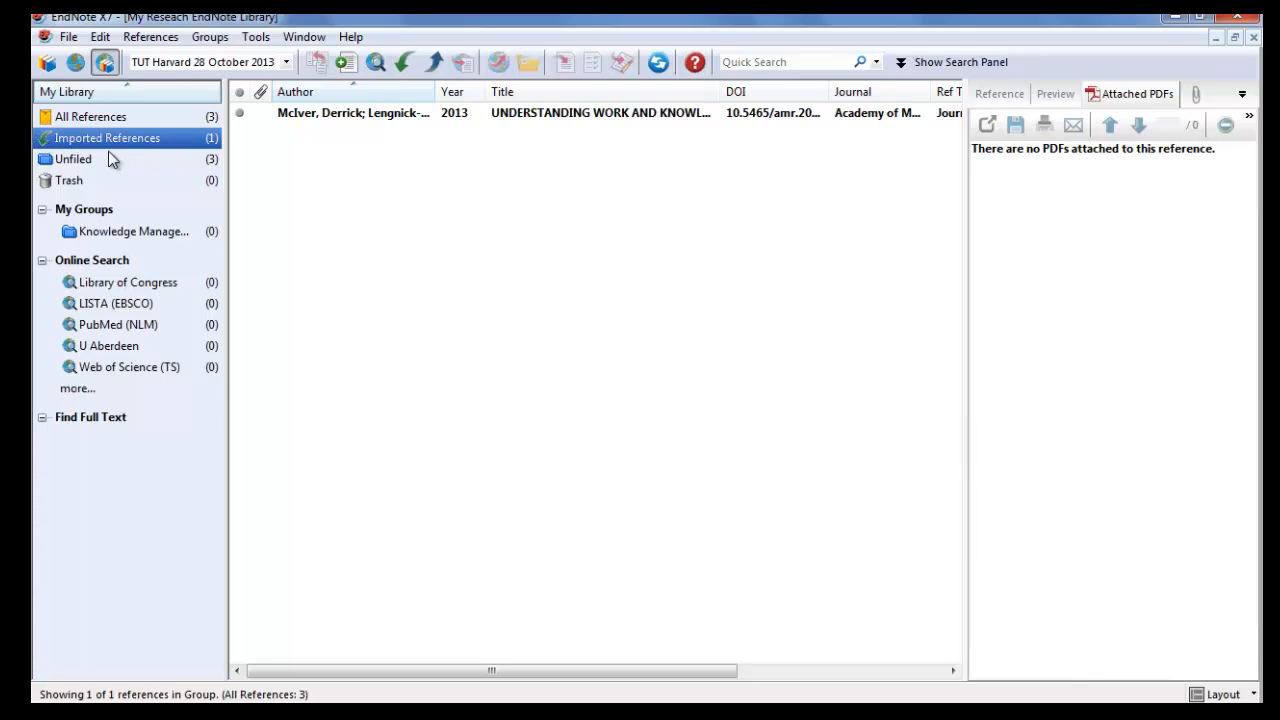
mouse_move(108, 140)
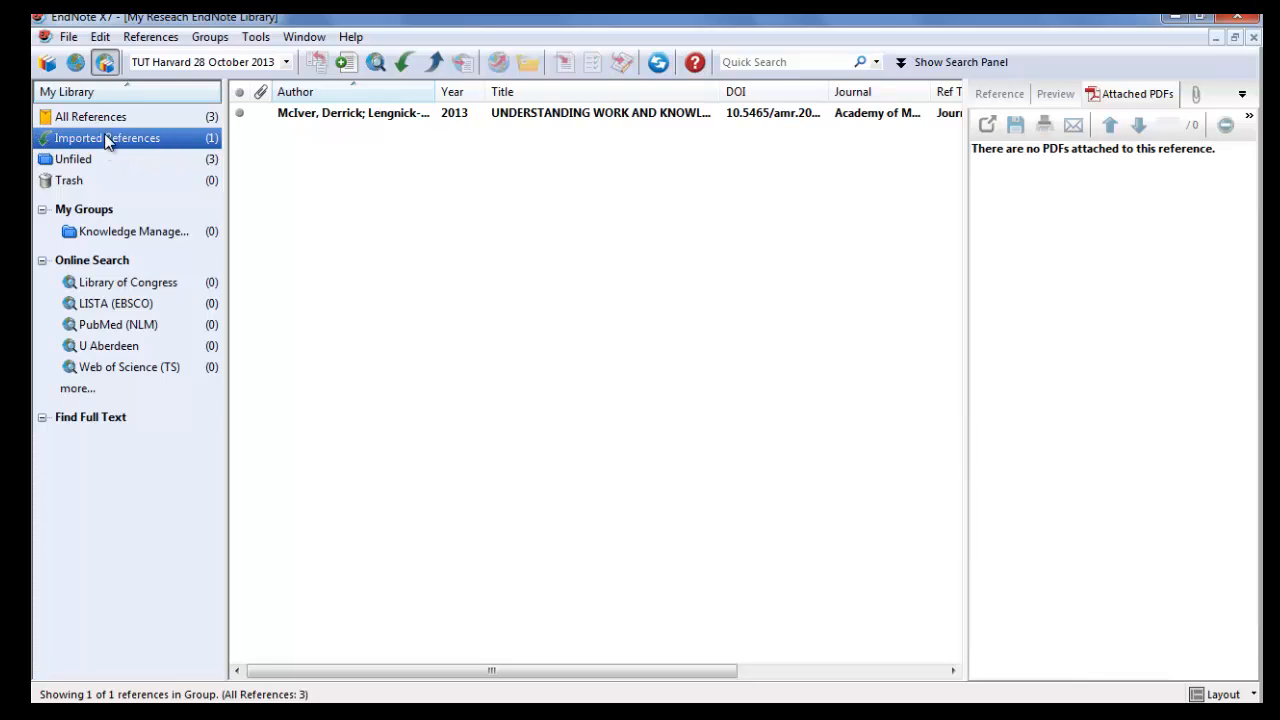
click(90, 116)
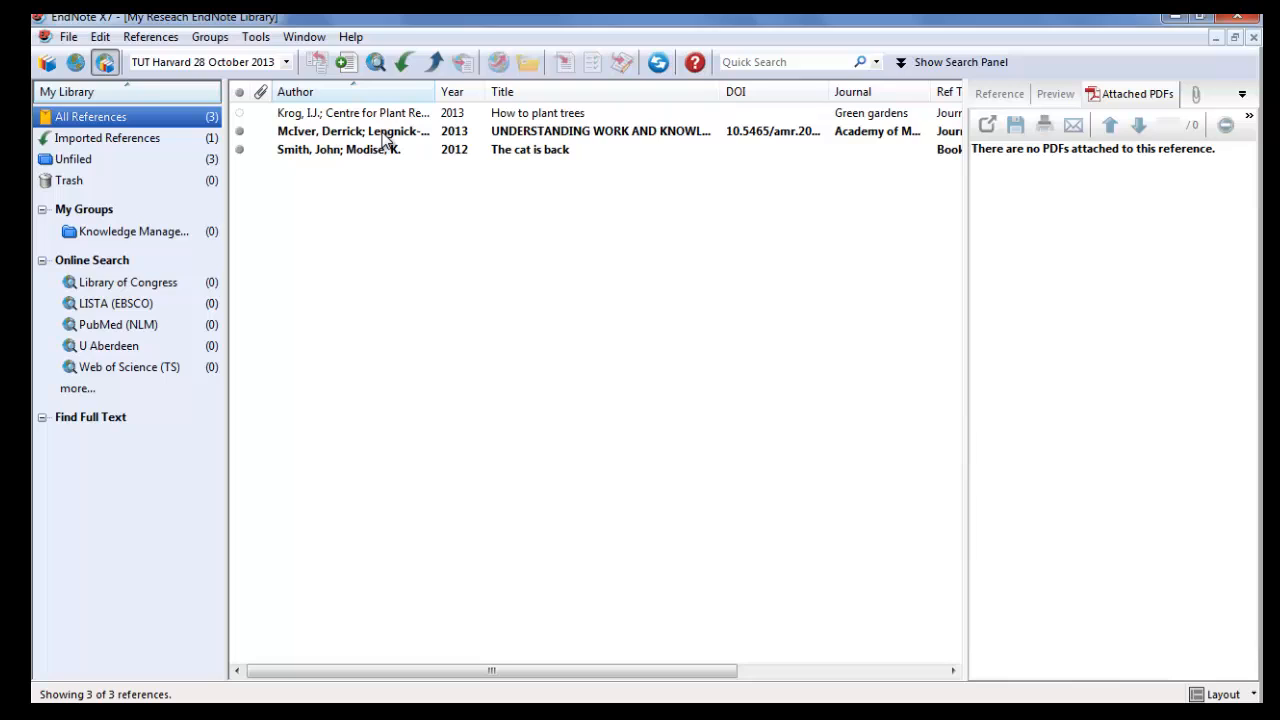
mouse_move(318, 138)
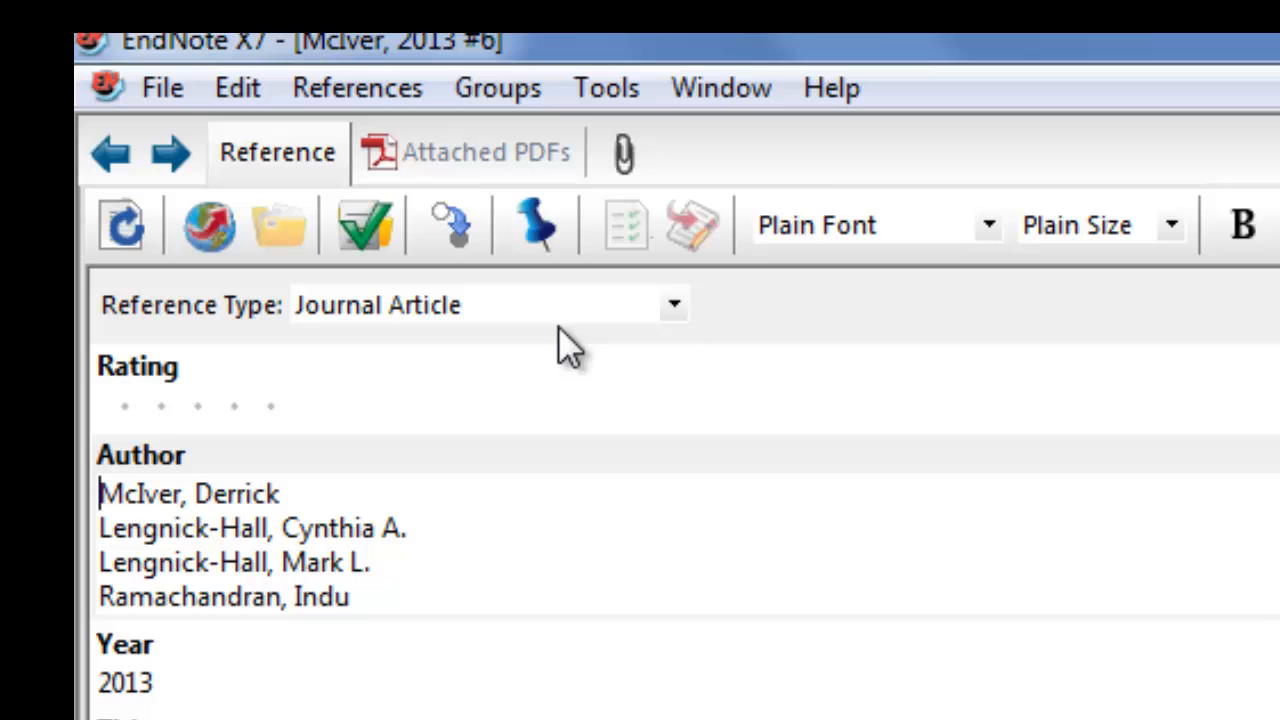
- Make the McIver reference an Electronic Article and convert its all-caps title to sentence case
click(673, 304)
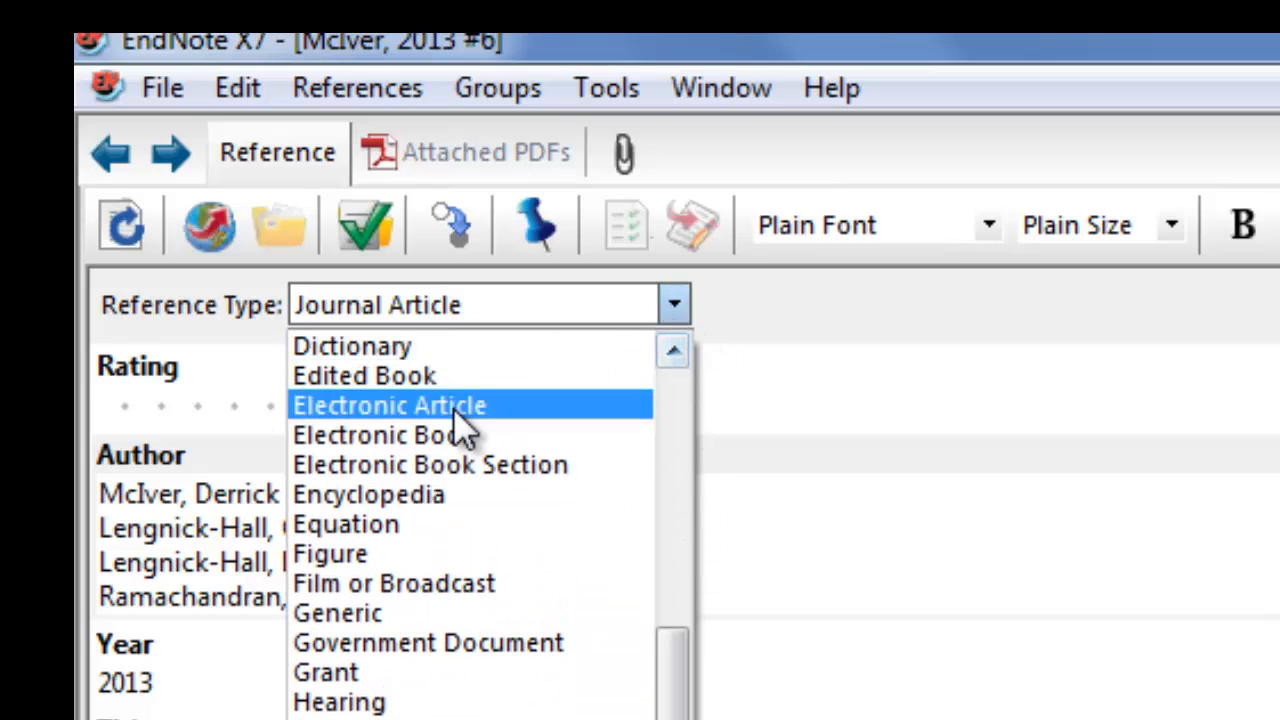
click(390, 405)
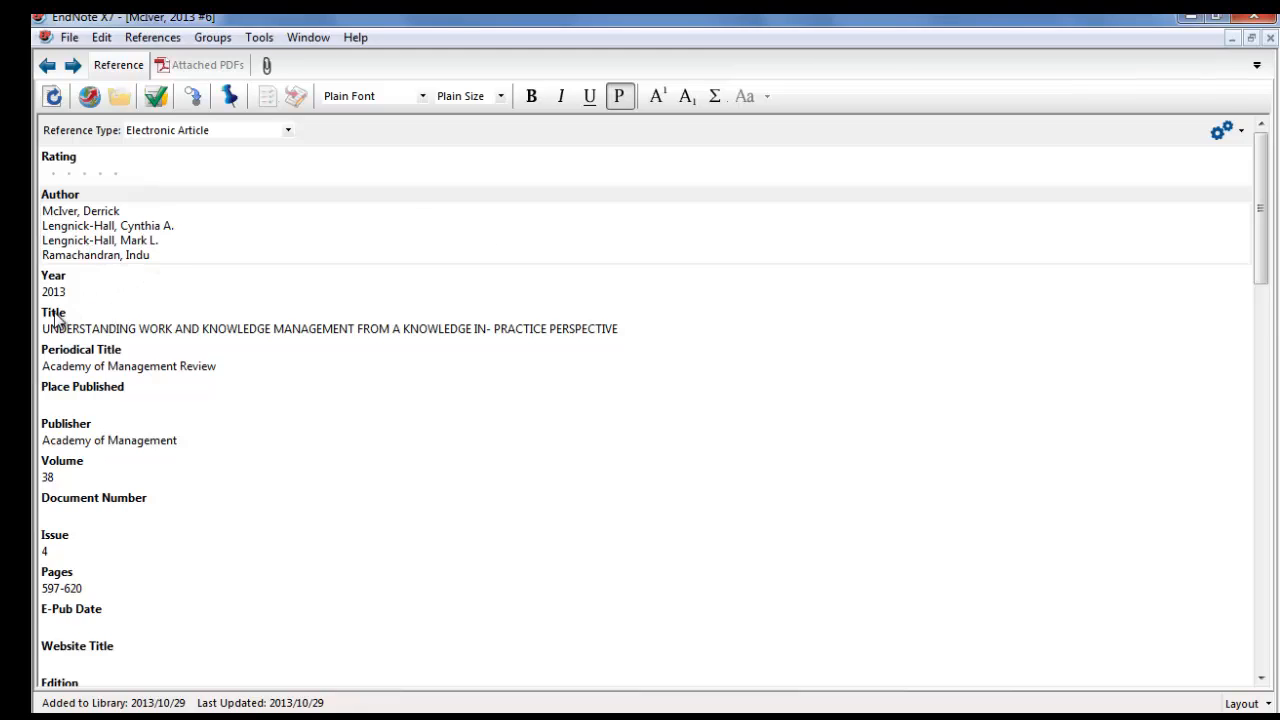
drag(48, 328, 340, 328)
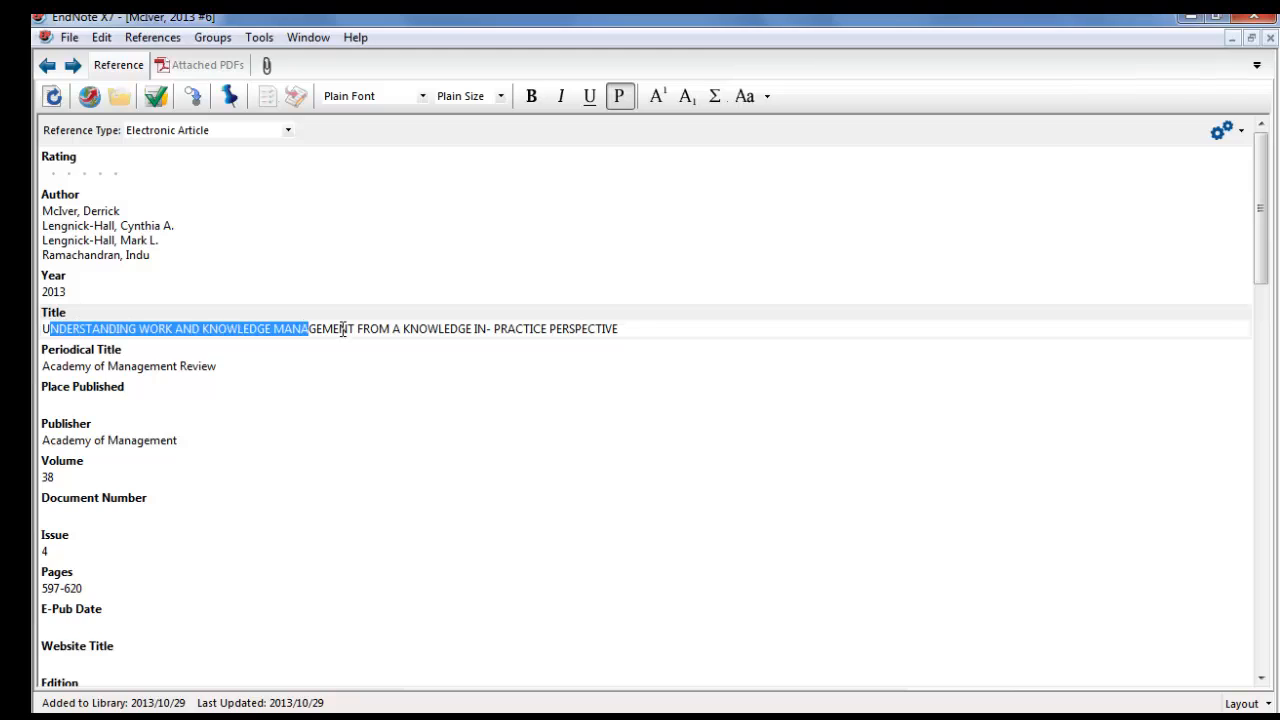
drag(310, 328, 620, 328)
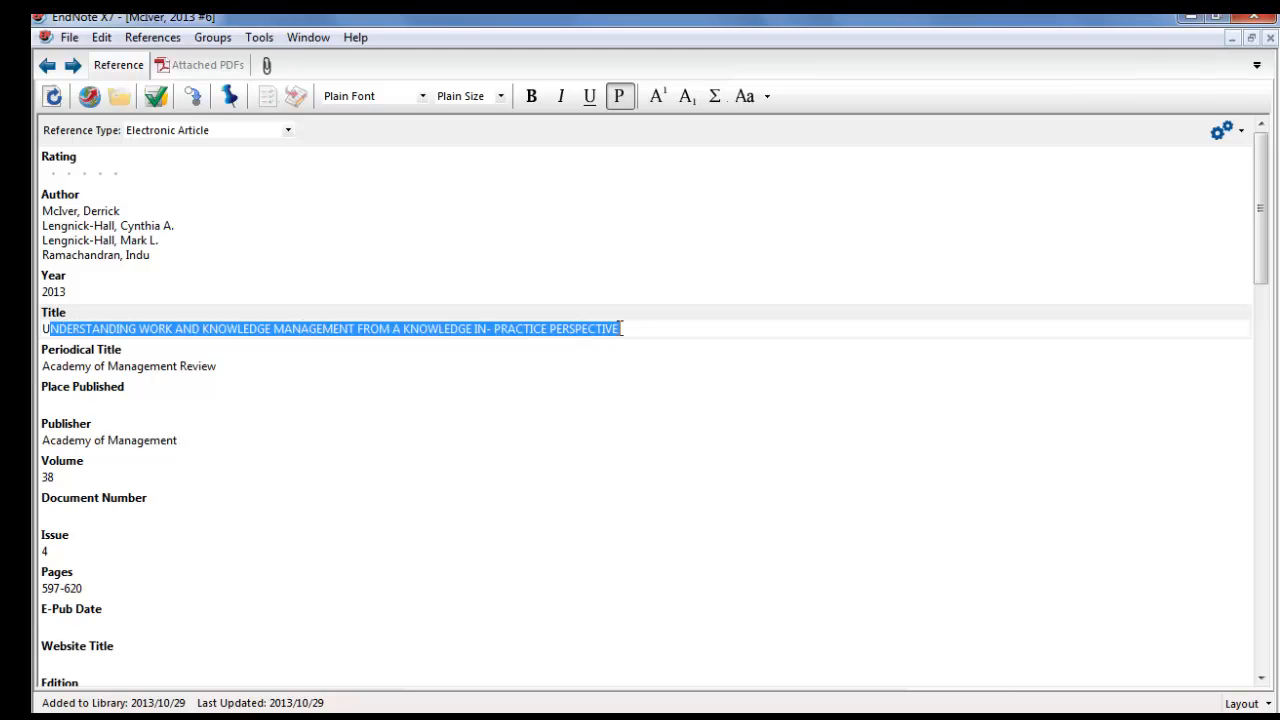
mouse_move(744, 96)
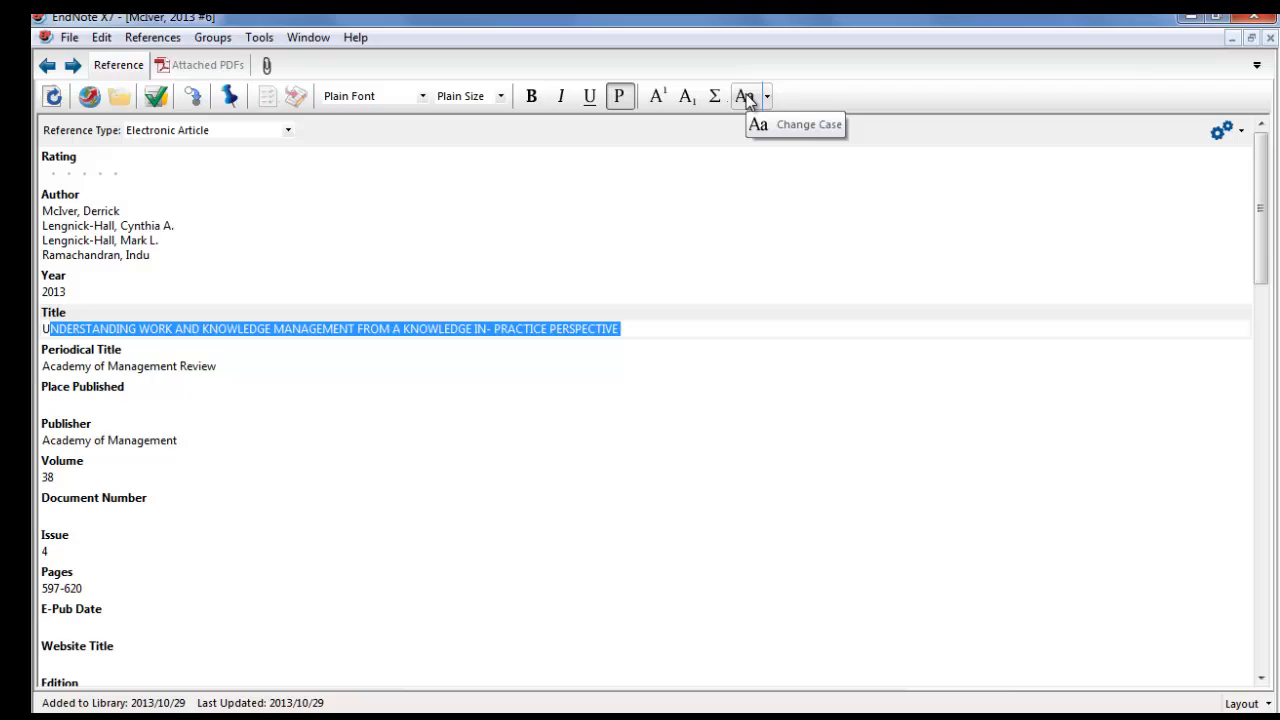
click(744, 96)
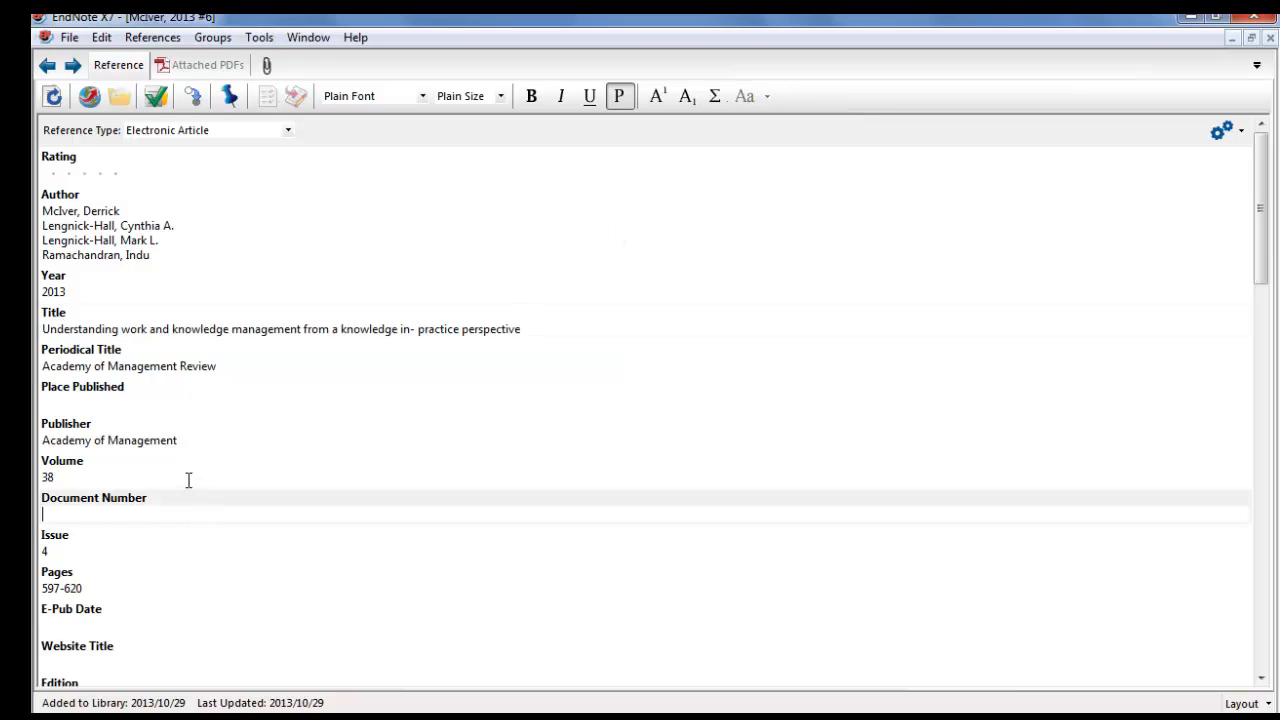
scroll(down, 3)
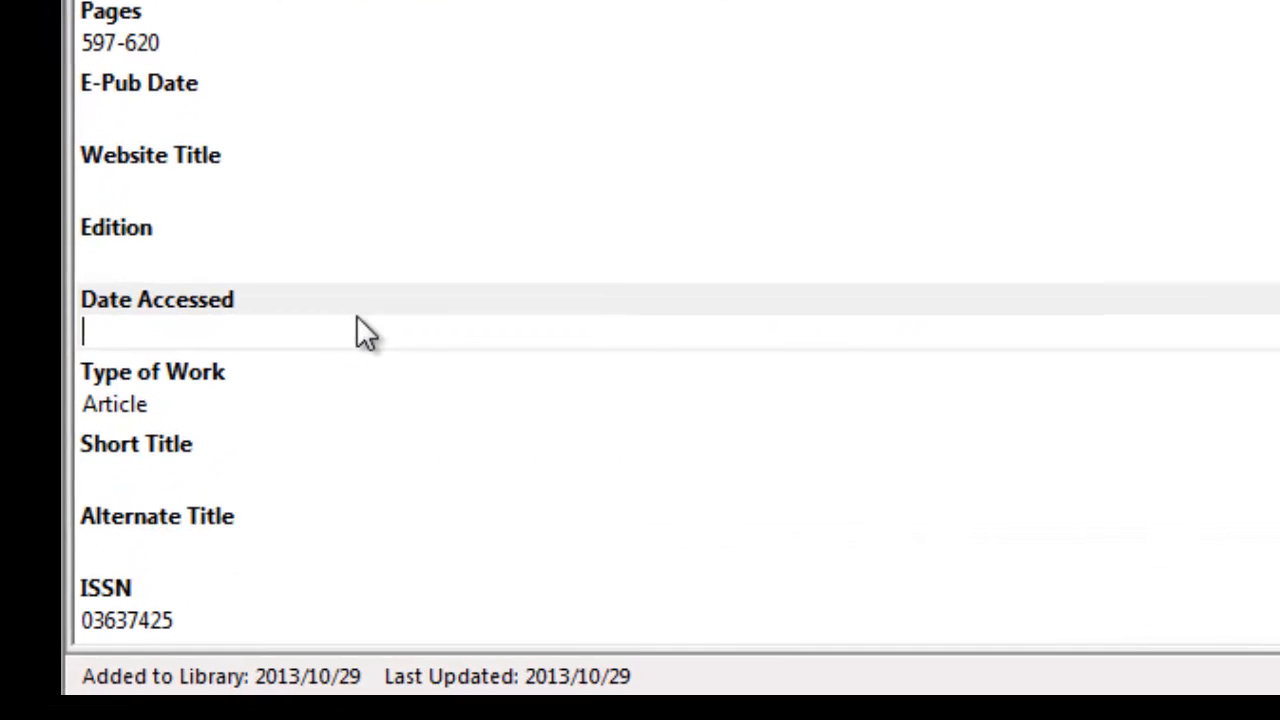
- Enter 29/10/2013 as Date Accessed, review the remaining fields, and close the reference
text(2)
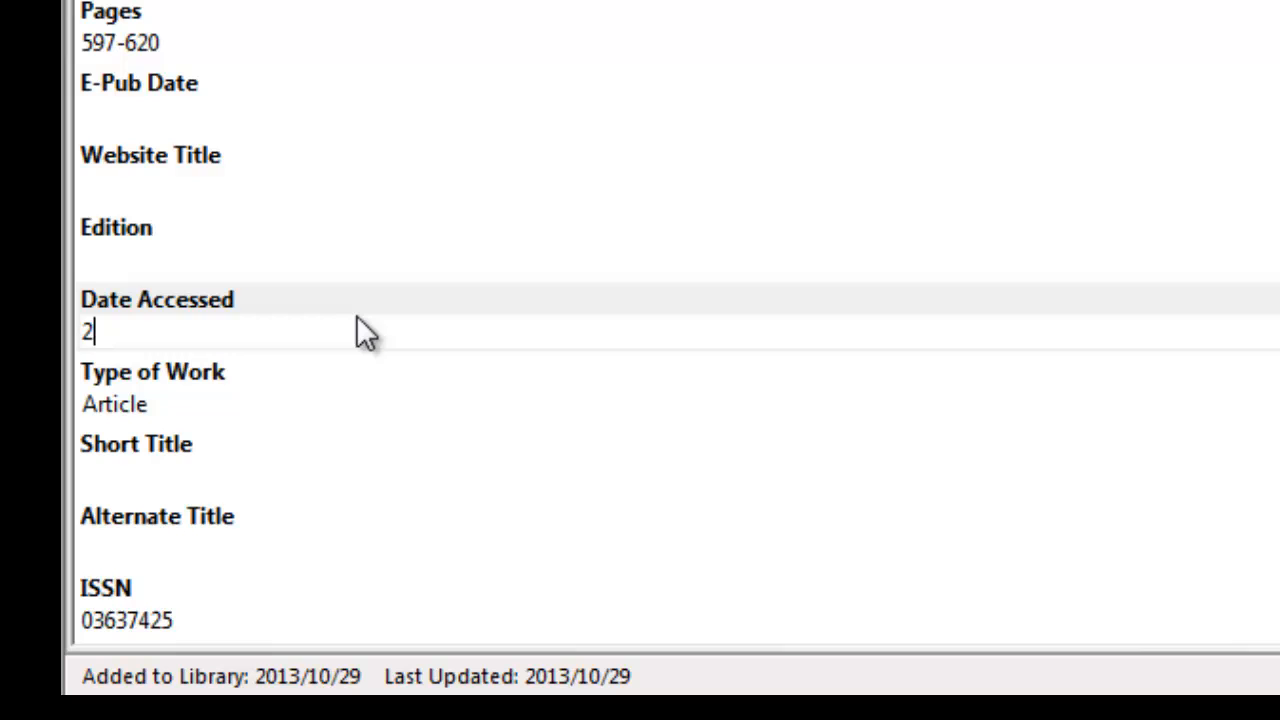
text(9/10/2013)
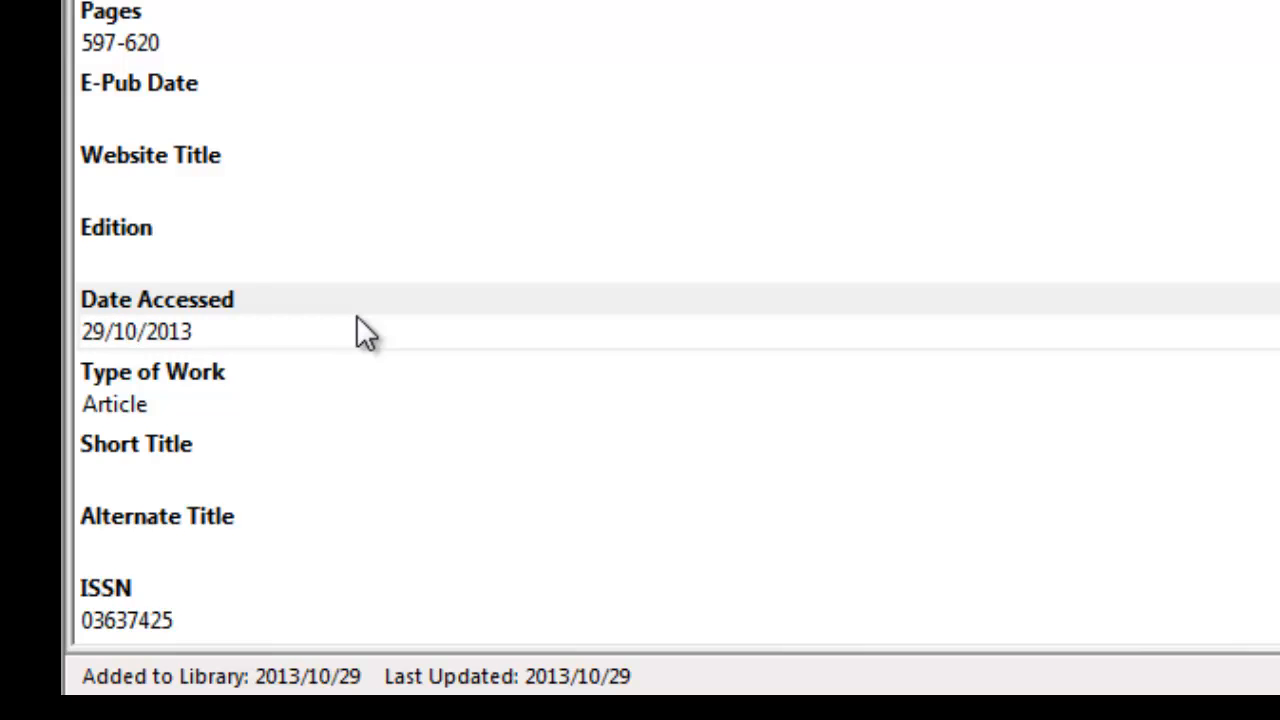
mouse_move(428, 320)
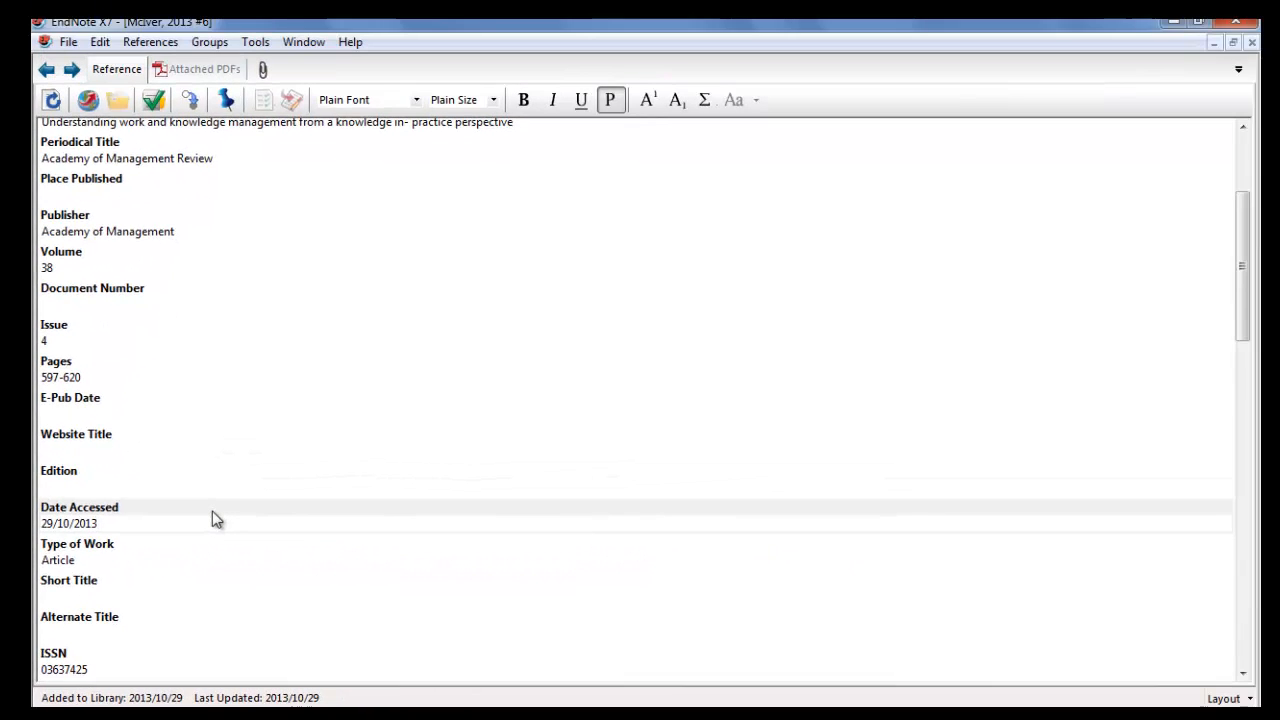
scroll(down, 3)
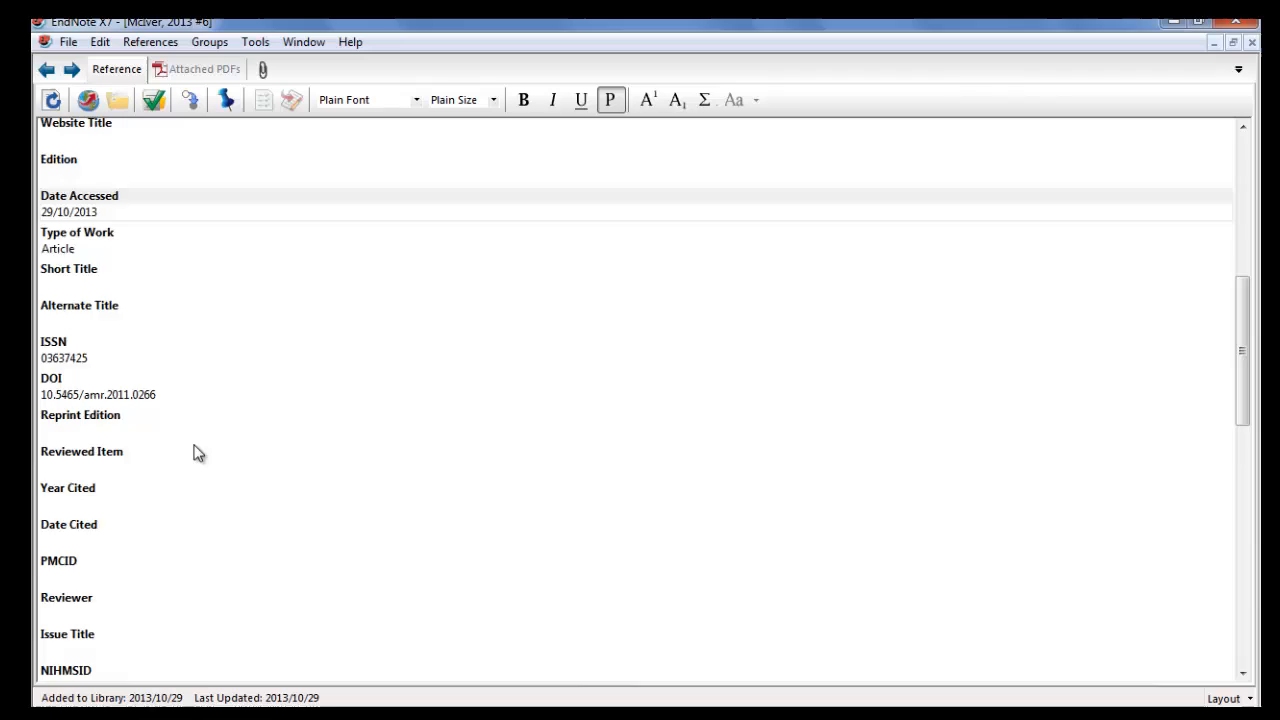
scroll(down, 3)
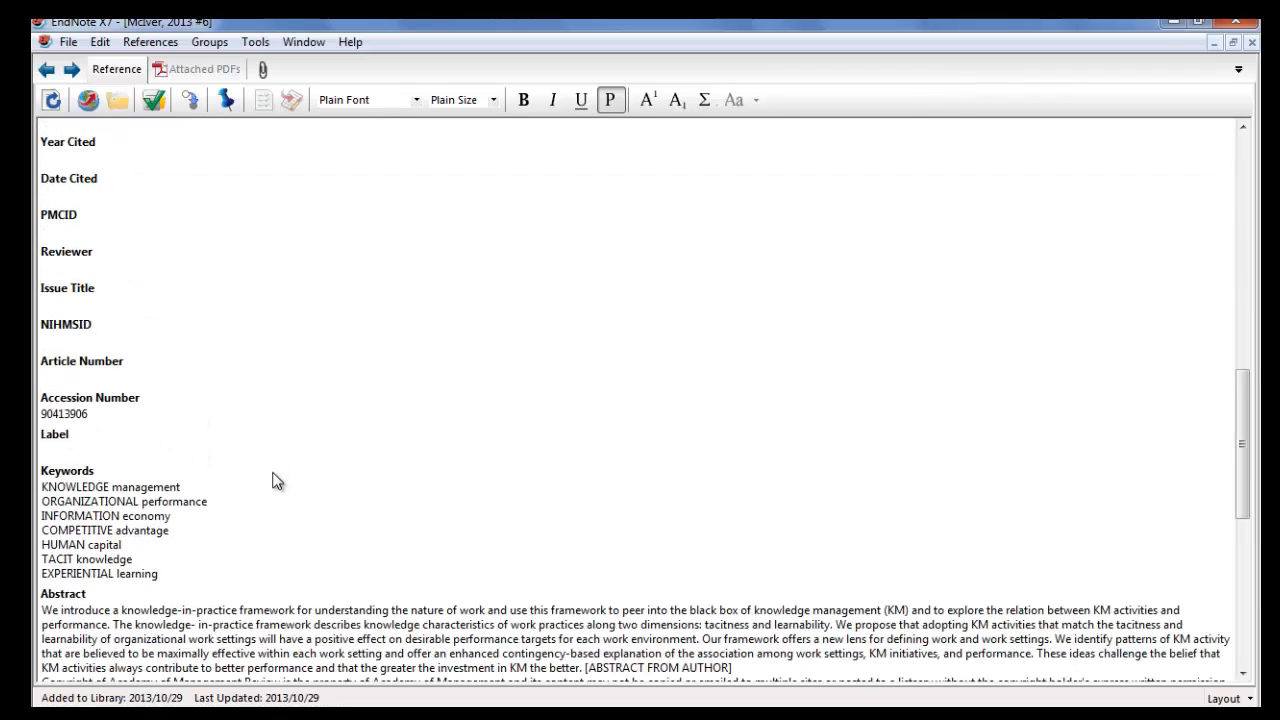
scroll(down, 3)
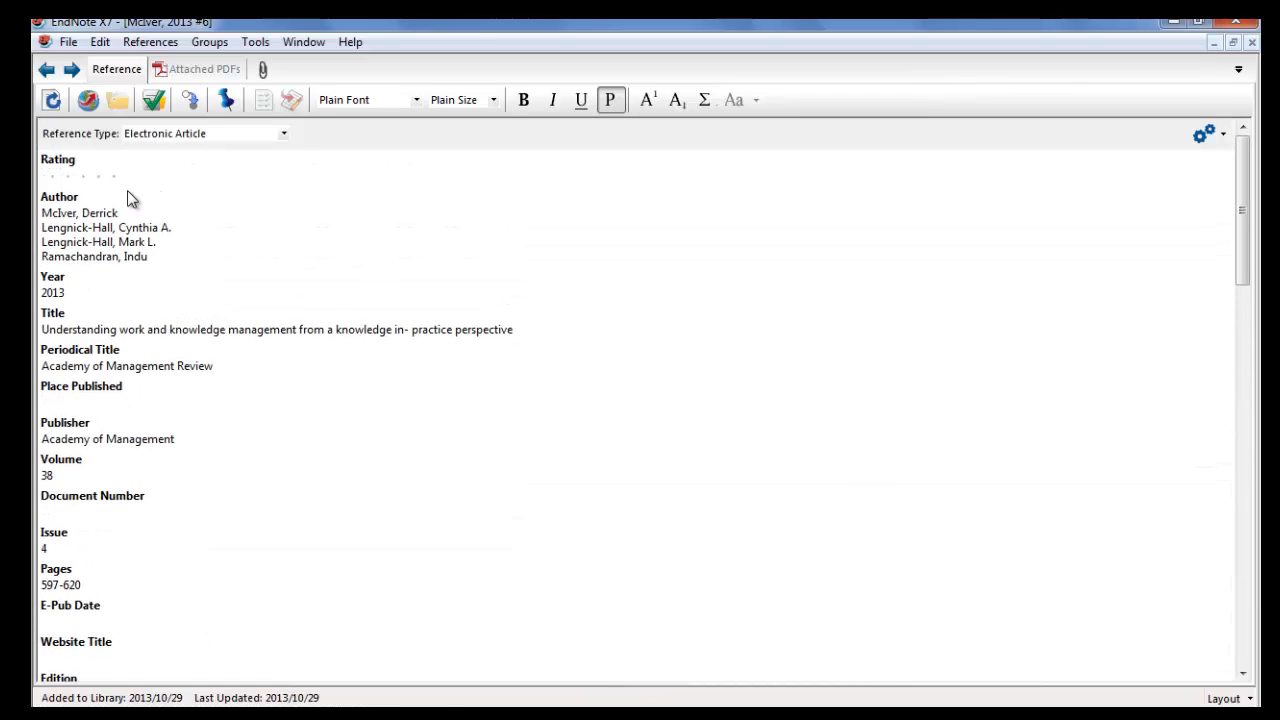
click(68, 41)
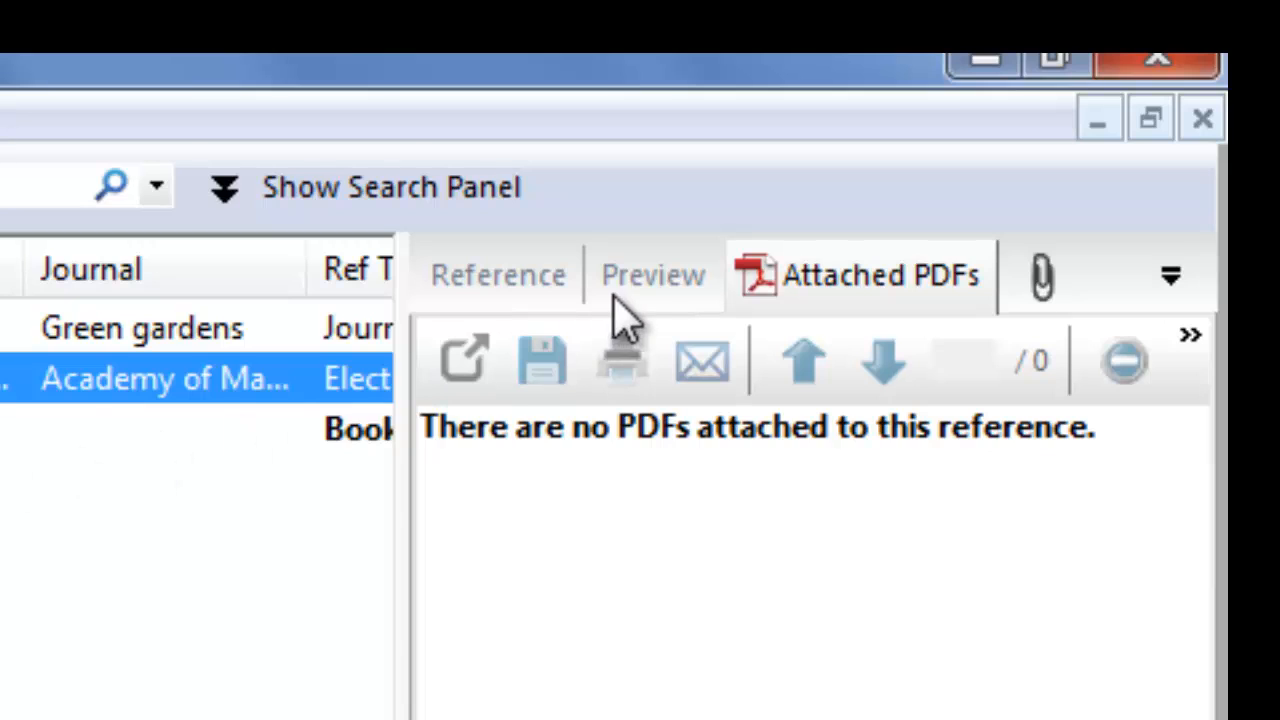
click(652, 275)
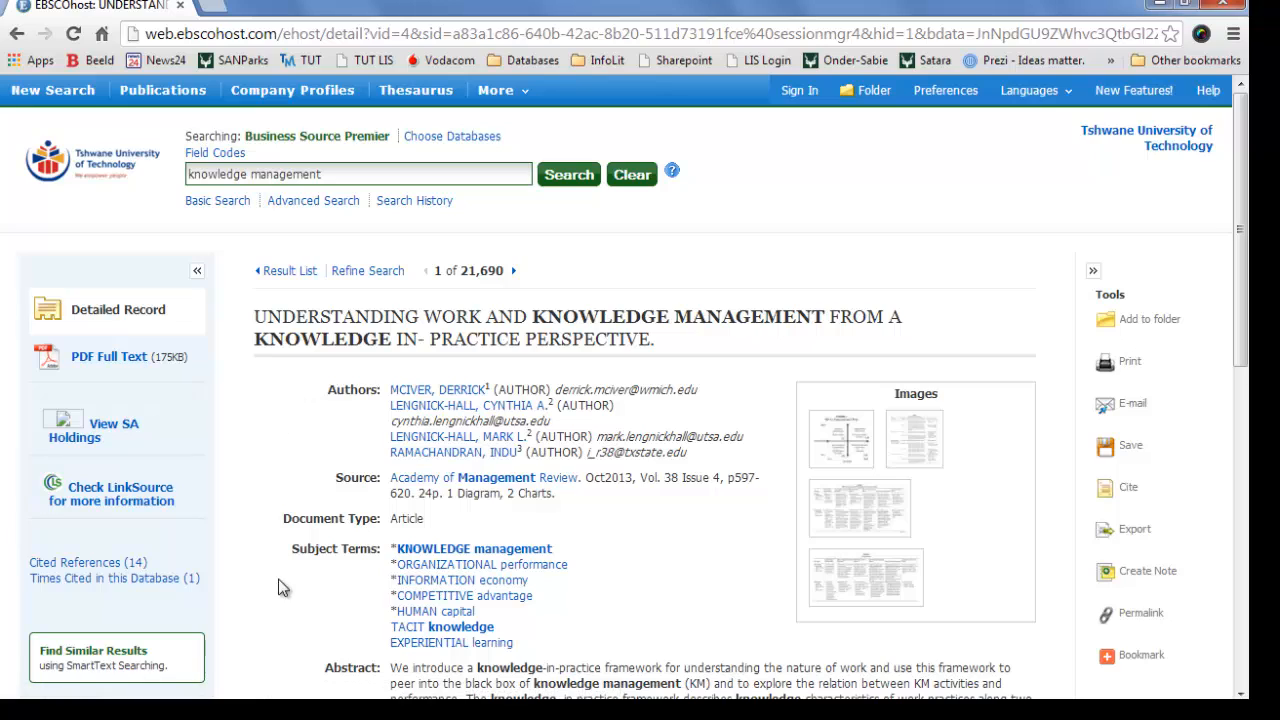
mouse_move(150, 384)
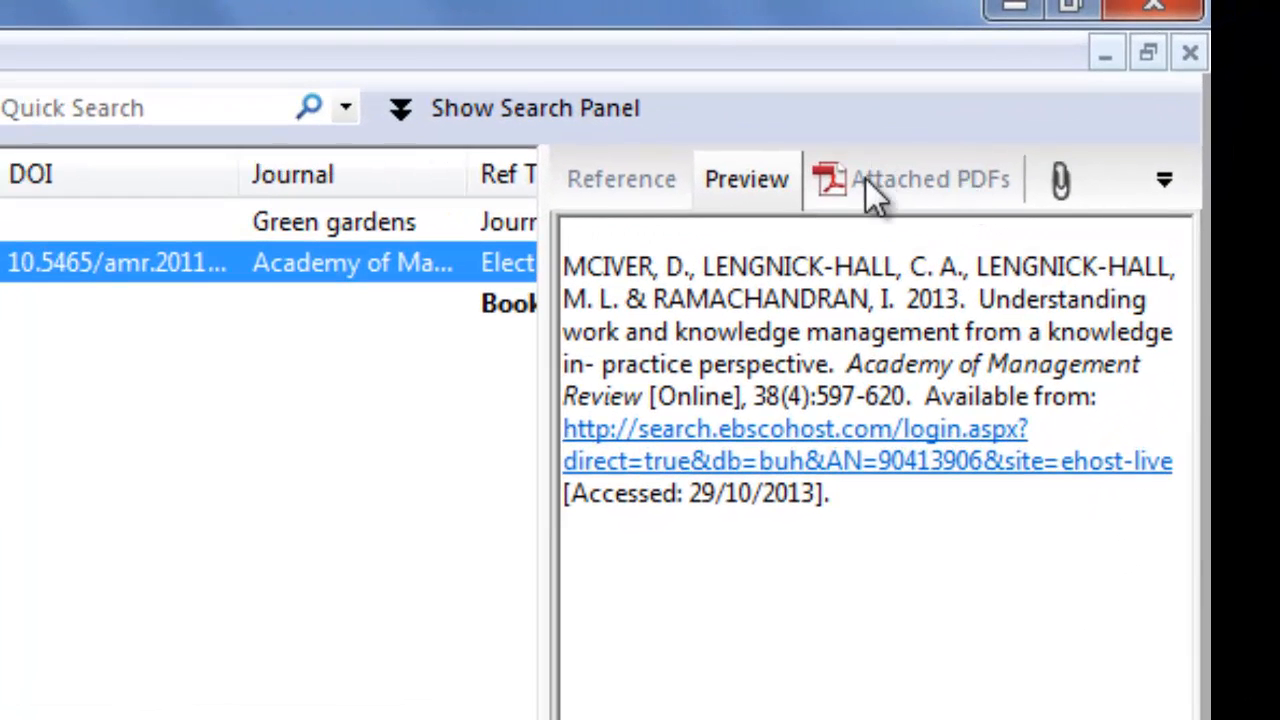
mouse_move(1060, 180)
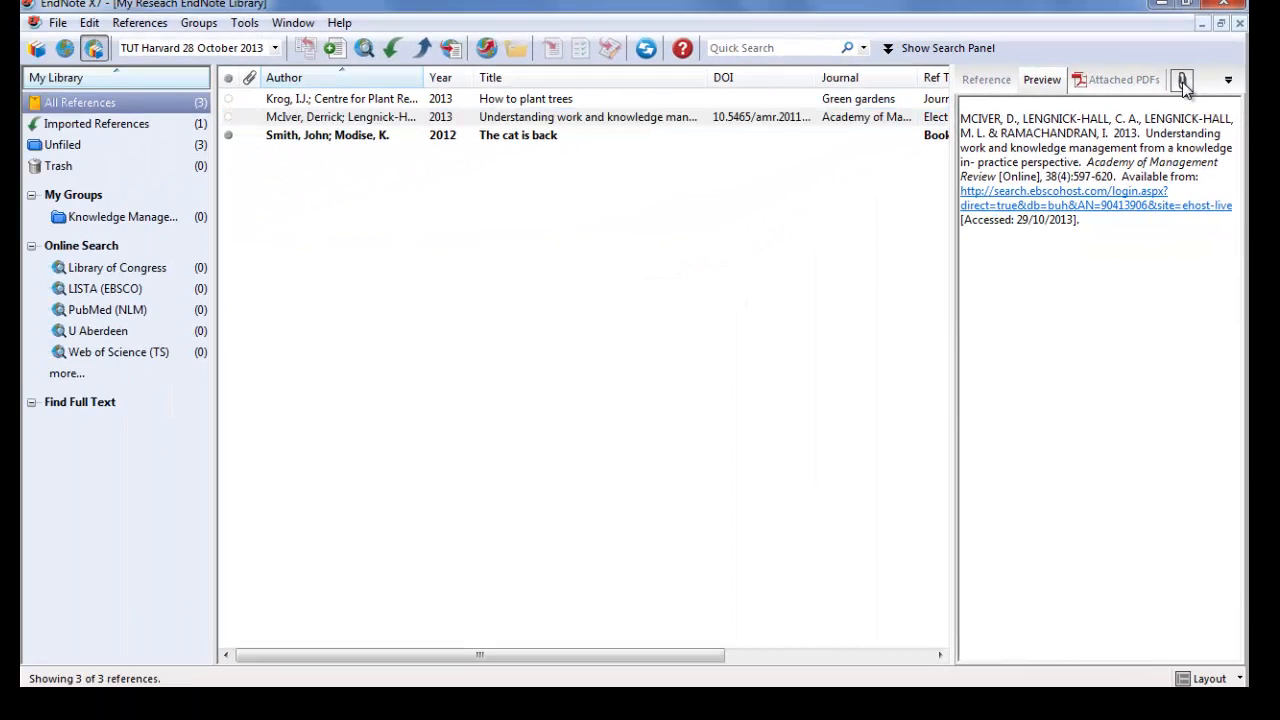
- Attach Understanding.pdf from the Endnote articles folder to the McIver reference
click(1181, 80)
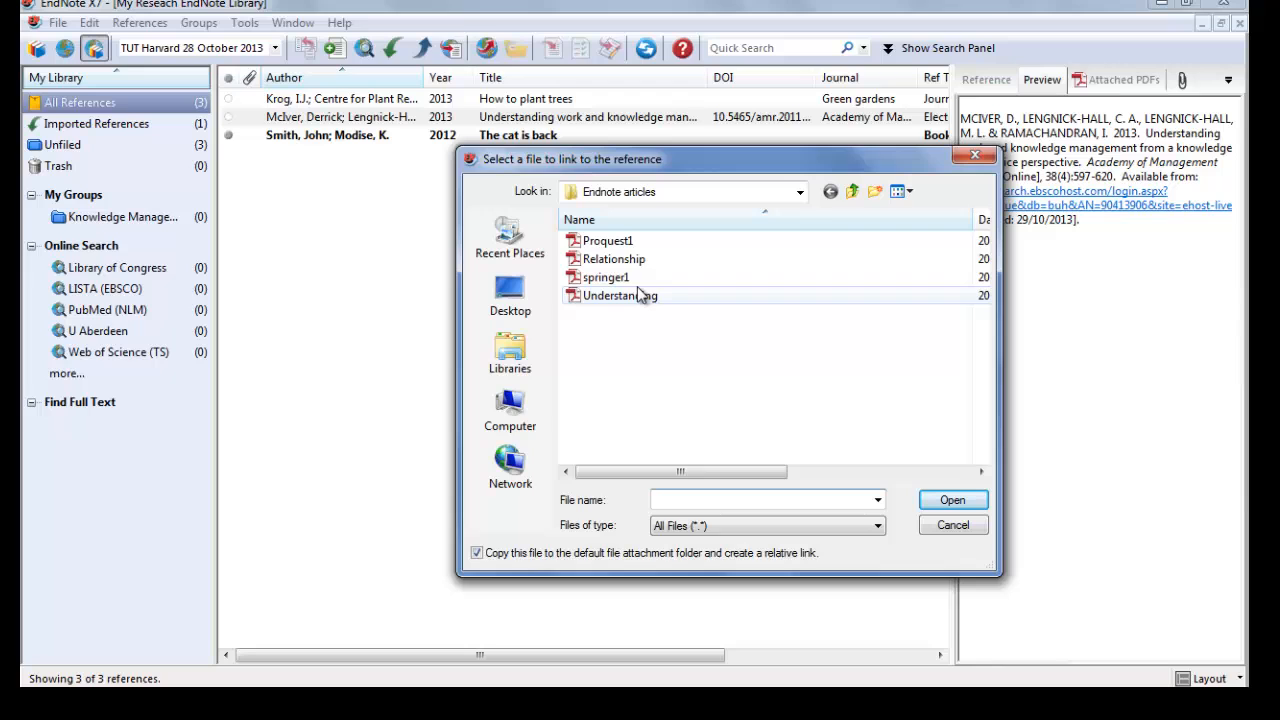
click(618, 295)
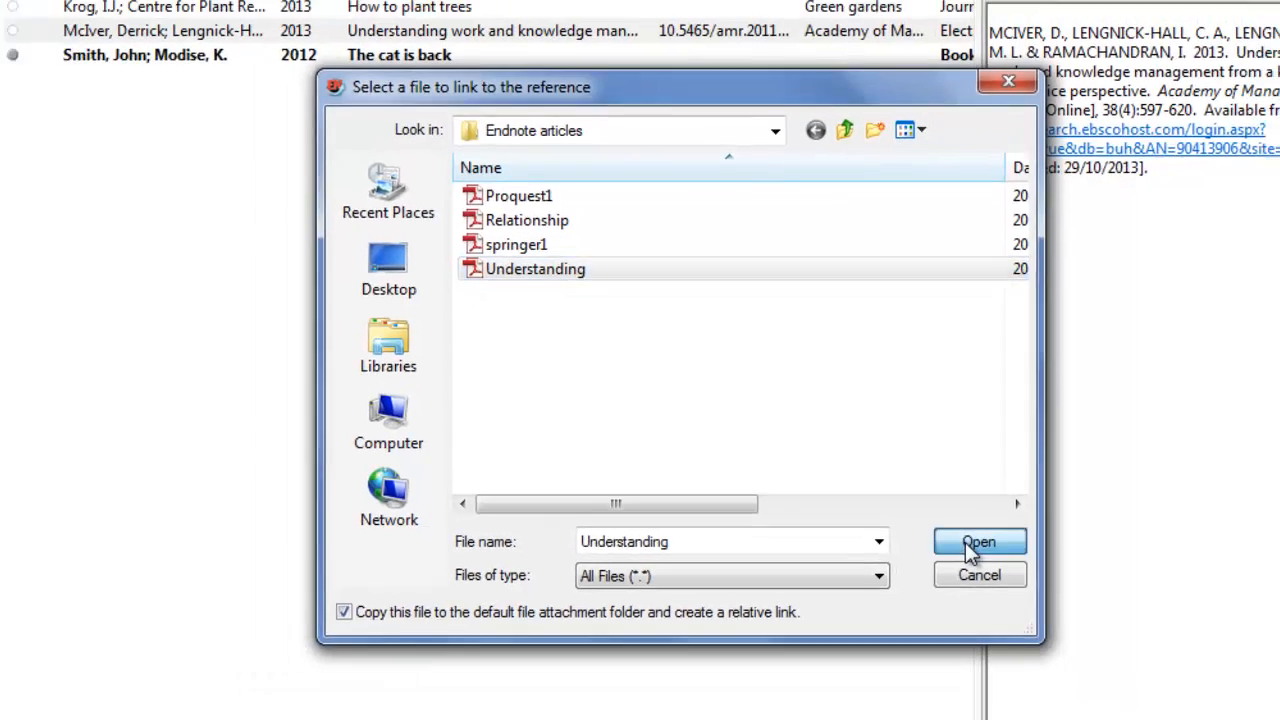
click(978, 541)
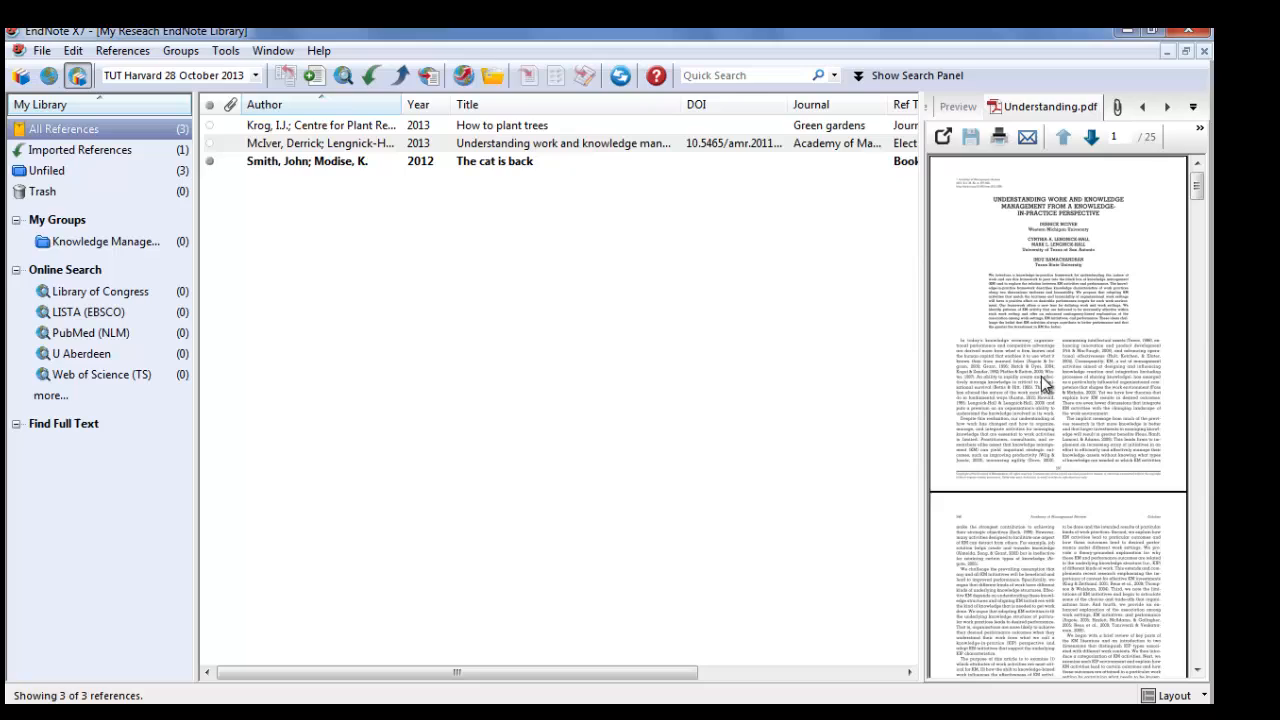
mouse_move(1044, 386)
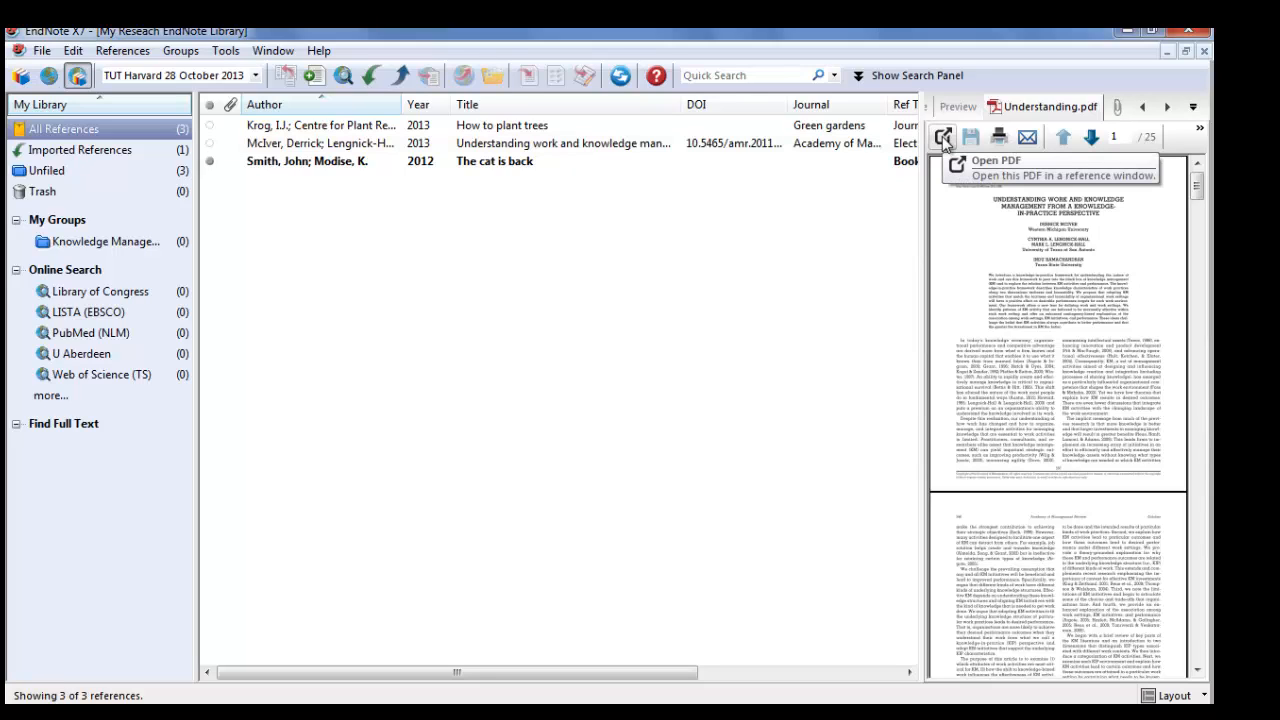
mouse_move(729, 241)
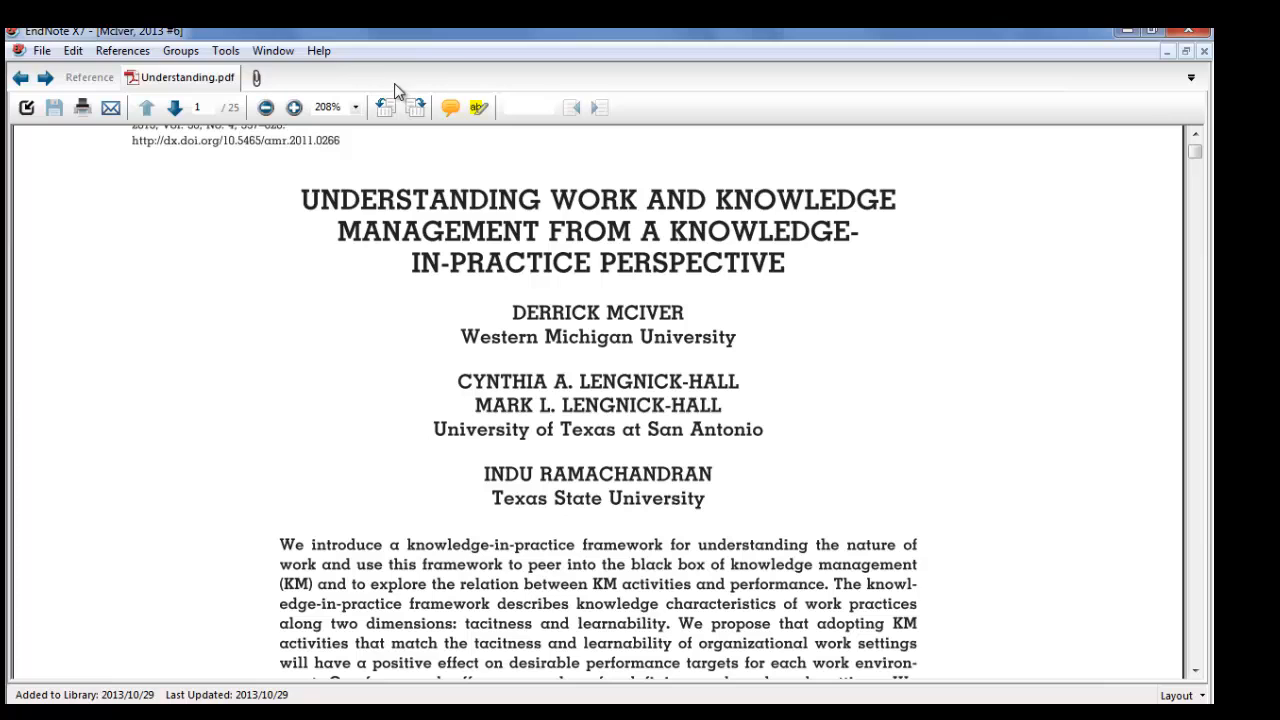
- Highlight the Understanding.pdf abstract in yellow and save the PDF changes
drag(280, 544, 697, 623)
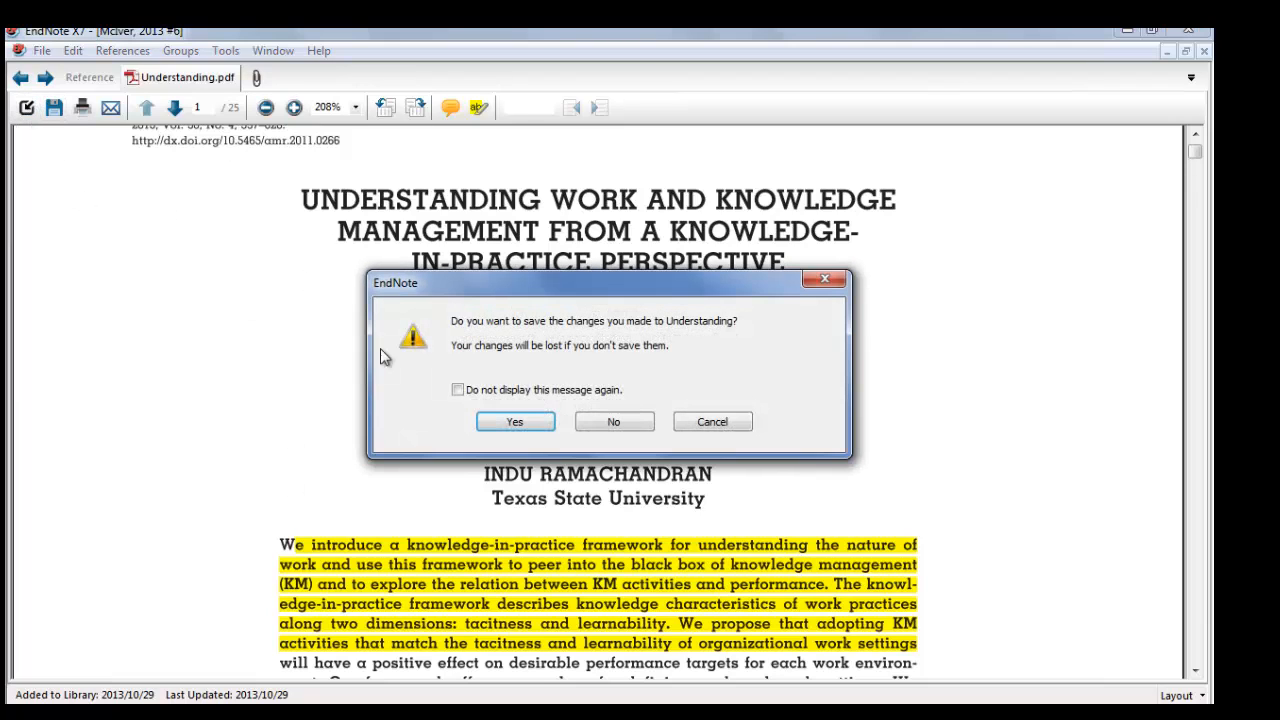
click(514, 421)
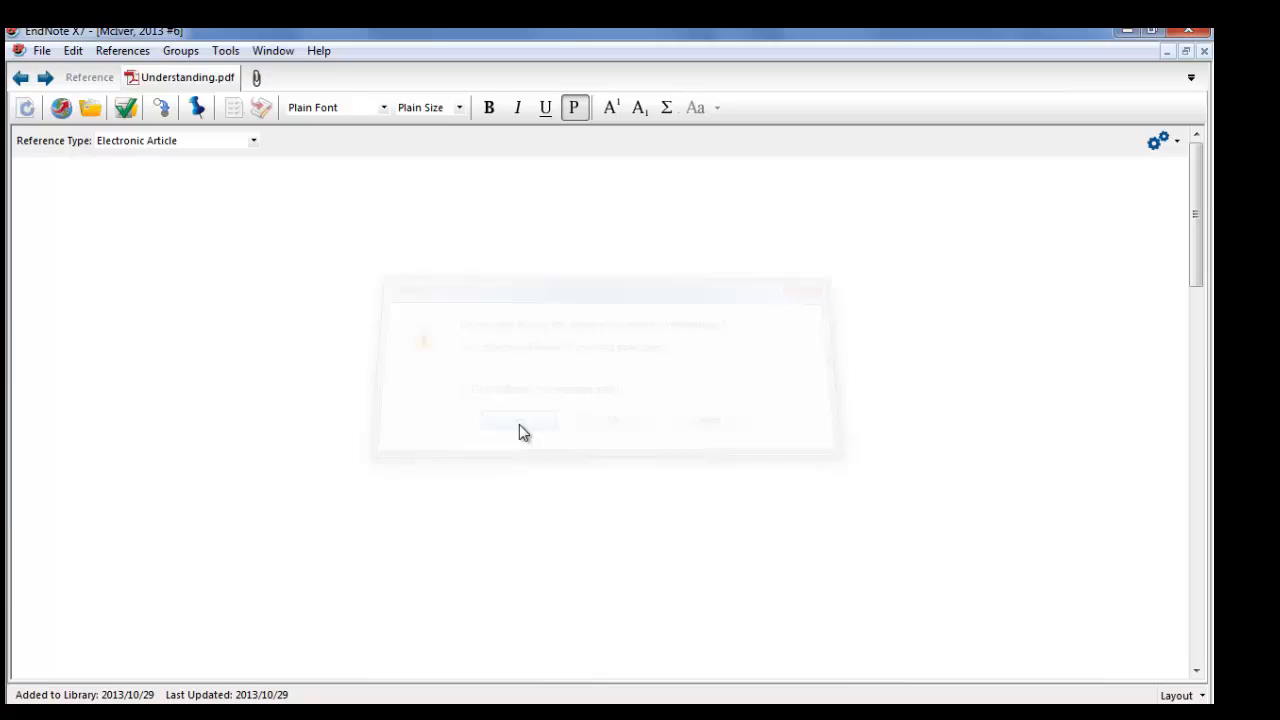
click(517, 420)
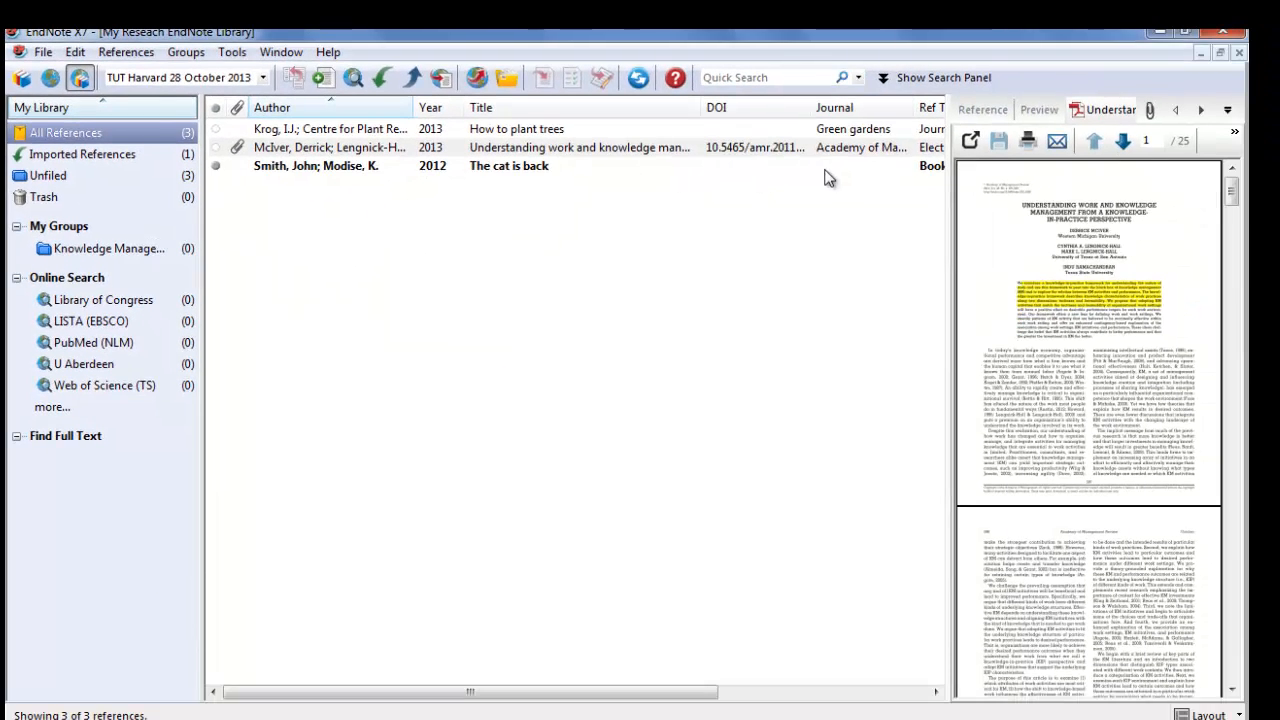
mouse_move(792, 165)
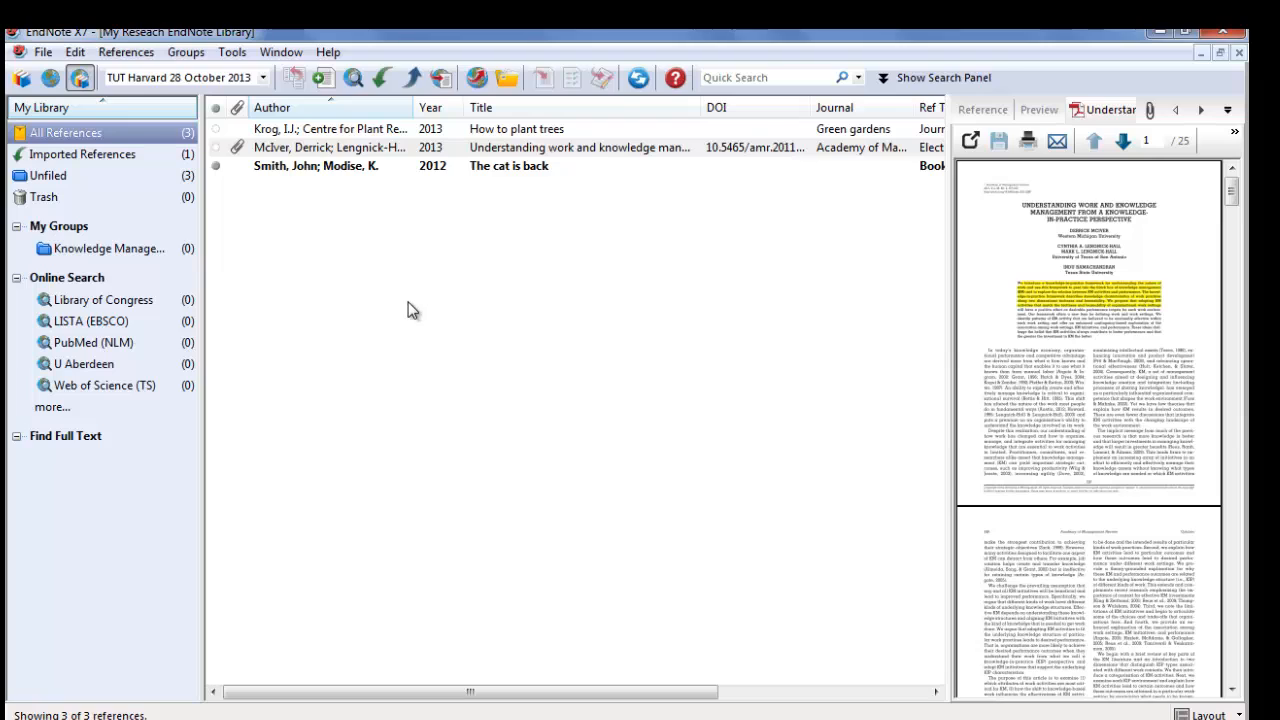
mouse_move(368, 318)
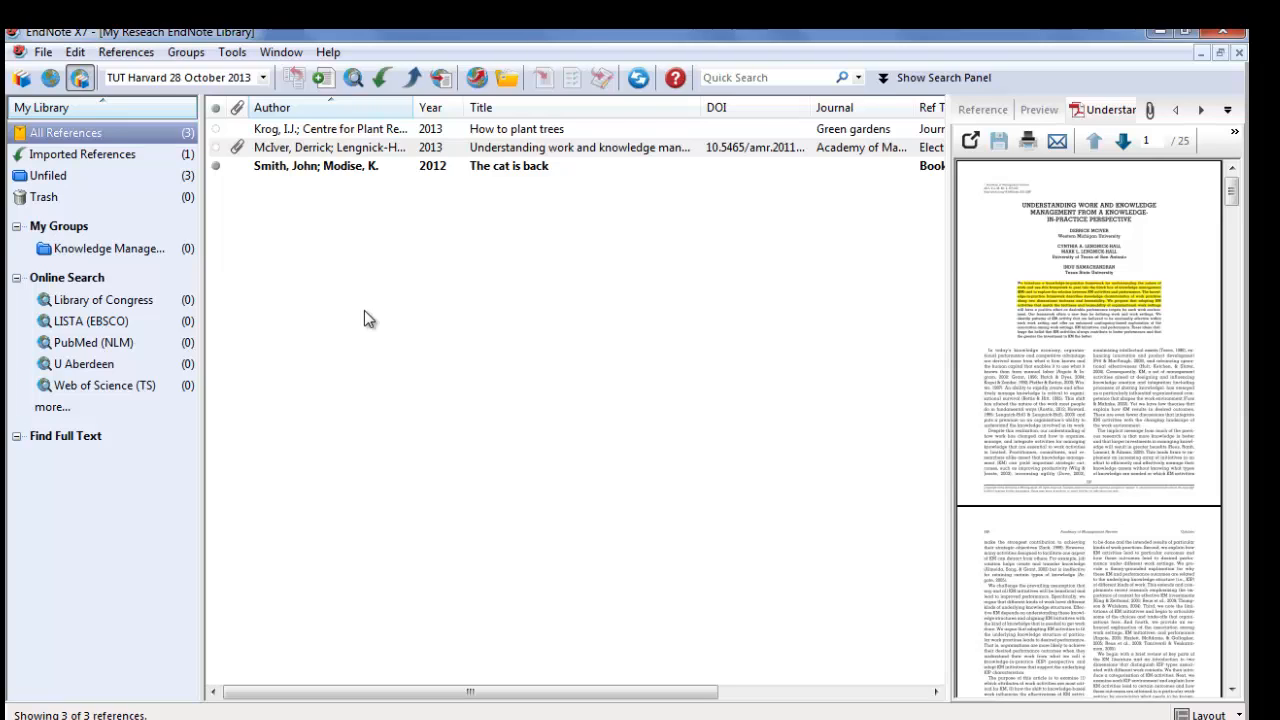
mouse_move(360, 322)
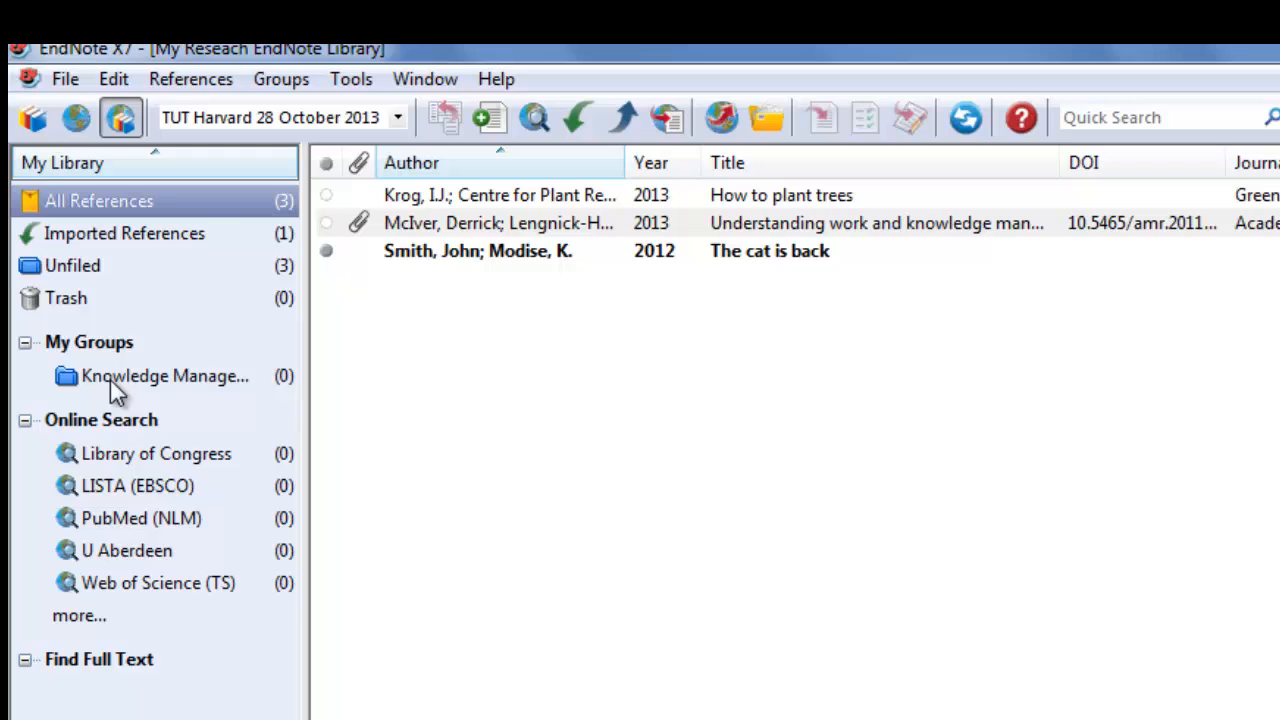
mouse_move(175, 392)
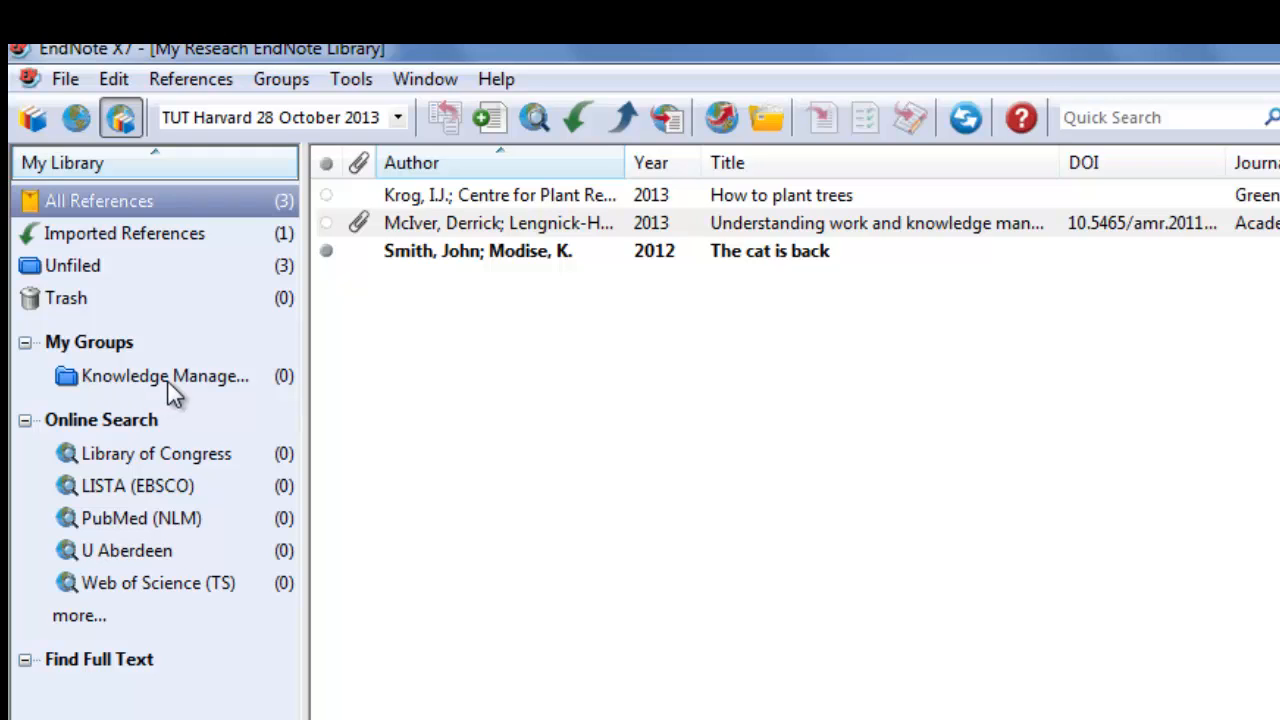
- Create a New Group from the Groups menu and another from the My Groups context menu
click(281, 79)
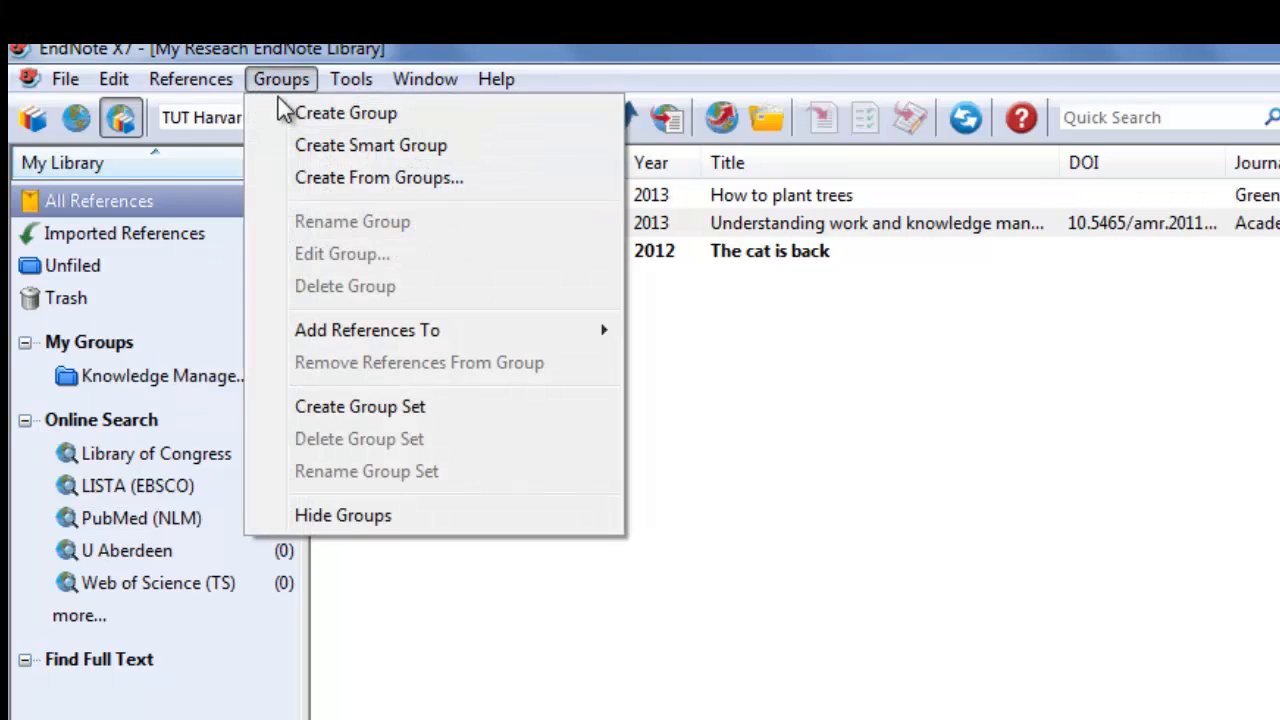
click(345, 113)
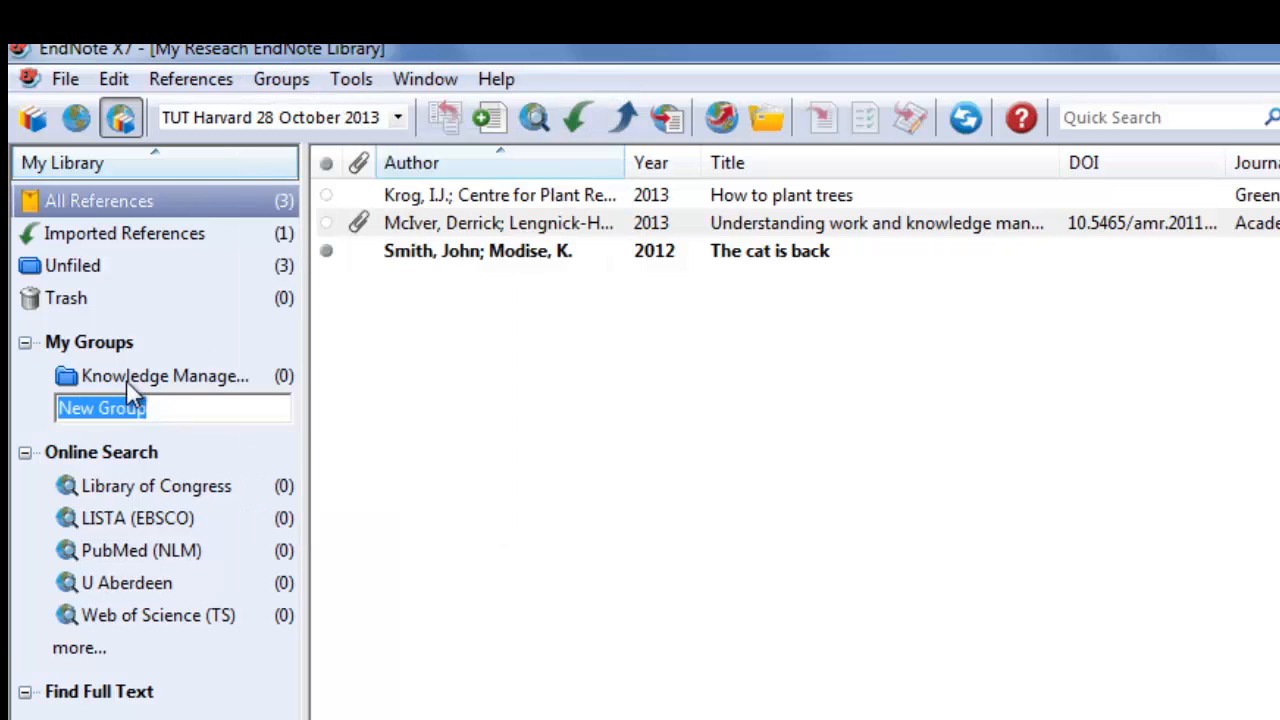
mouse_move(120, 425)
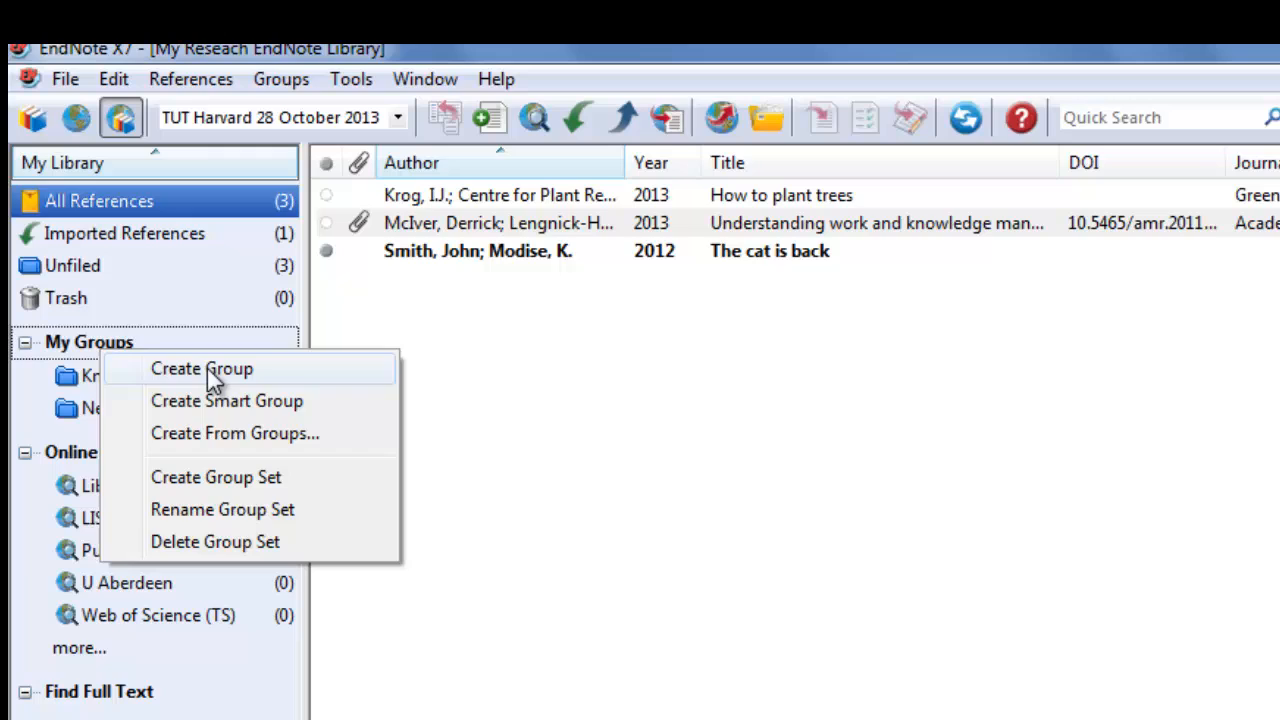
click(200, 369)
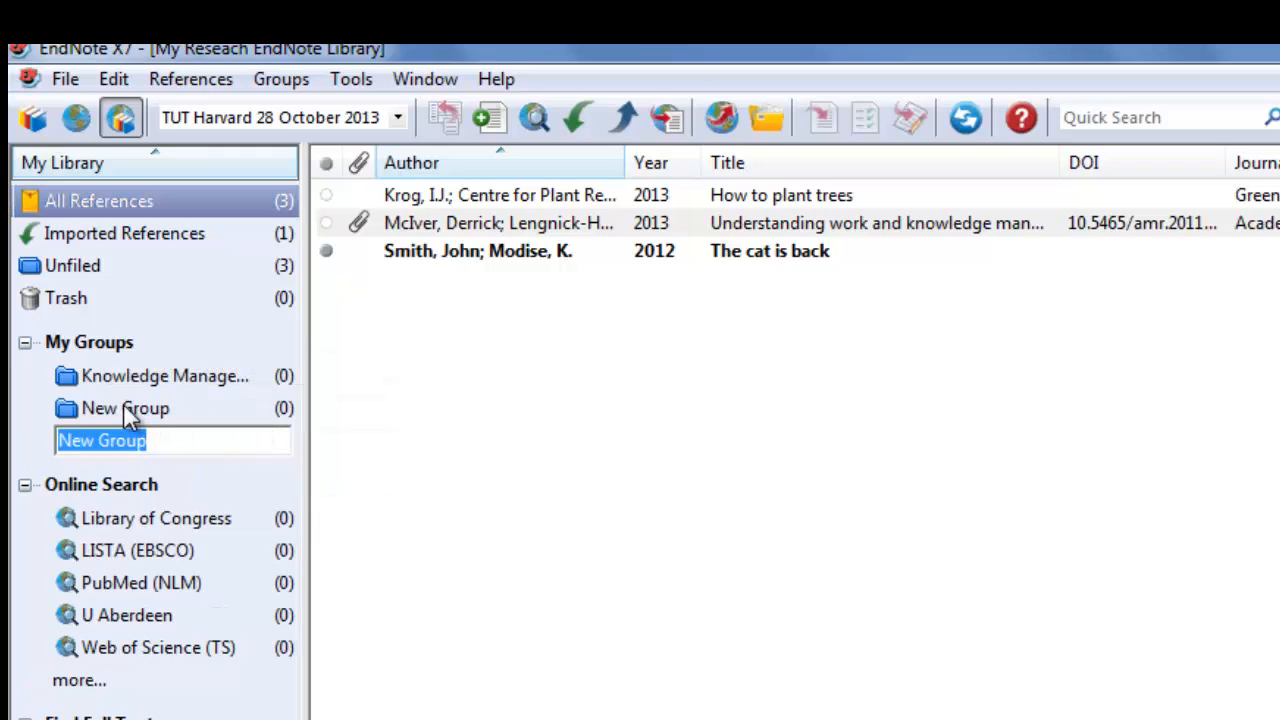
mouse_move(135, 320)
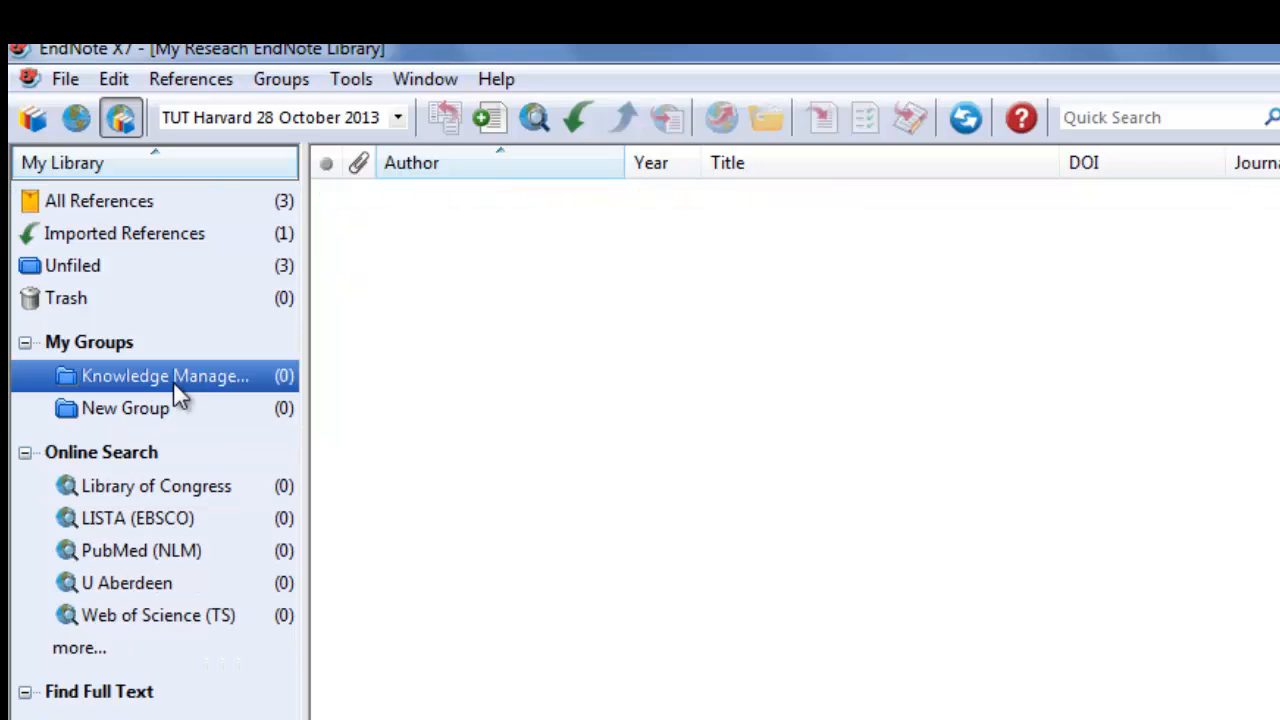
mouse_move(690, 415)
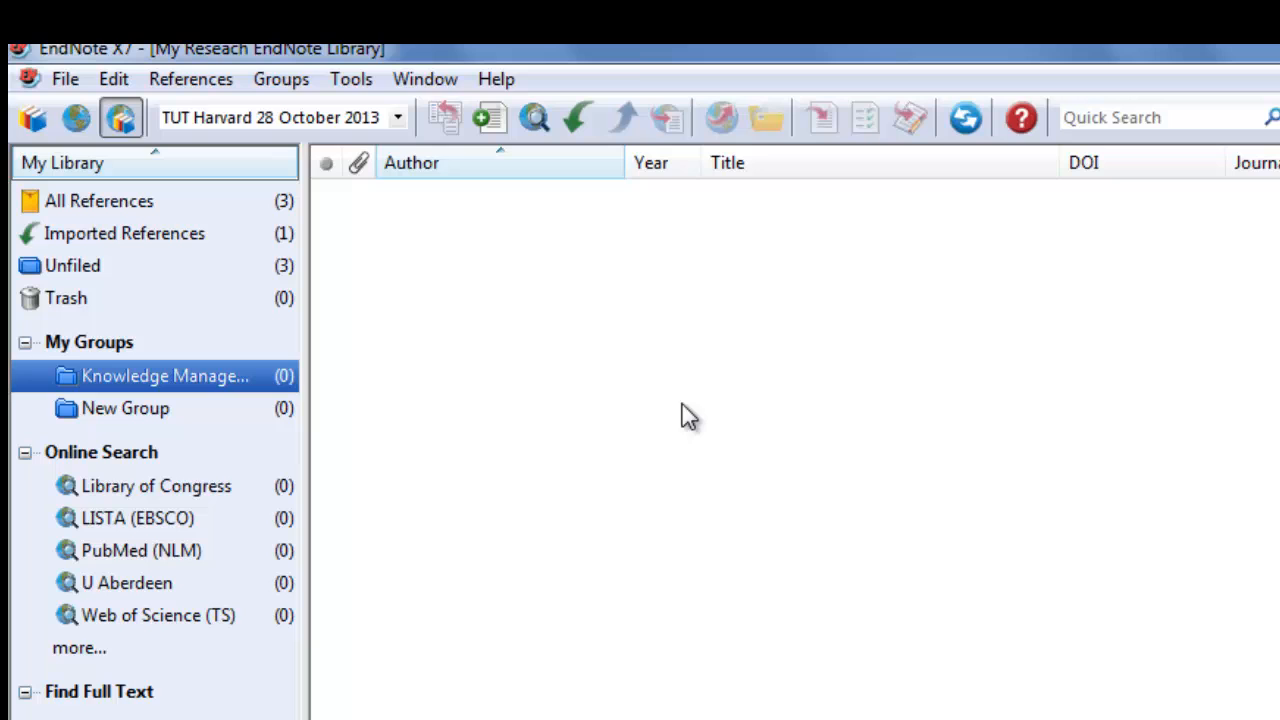
- From All References, add the McIver reference to the Knowledge Management group
click(99, 200)
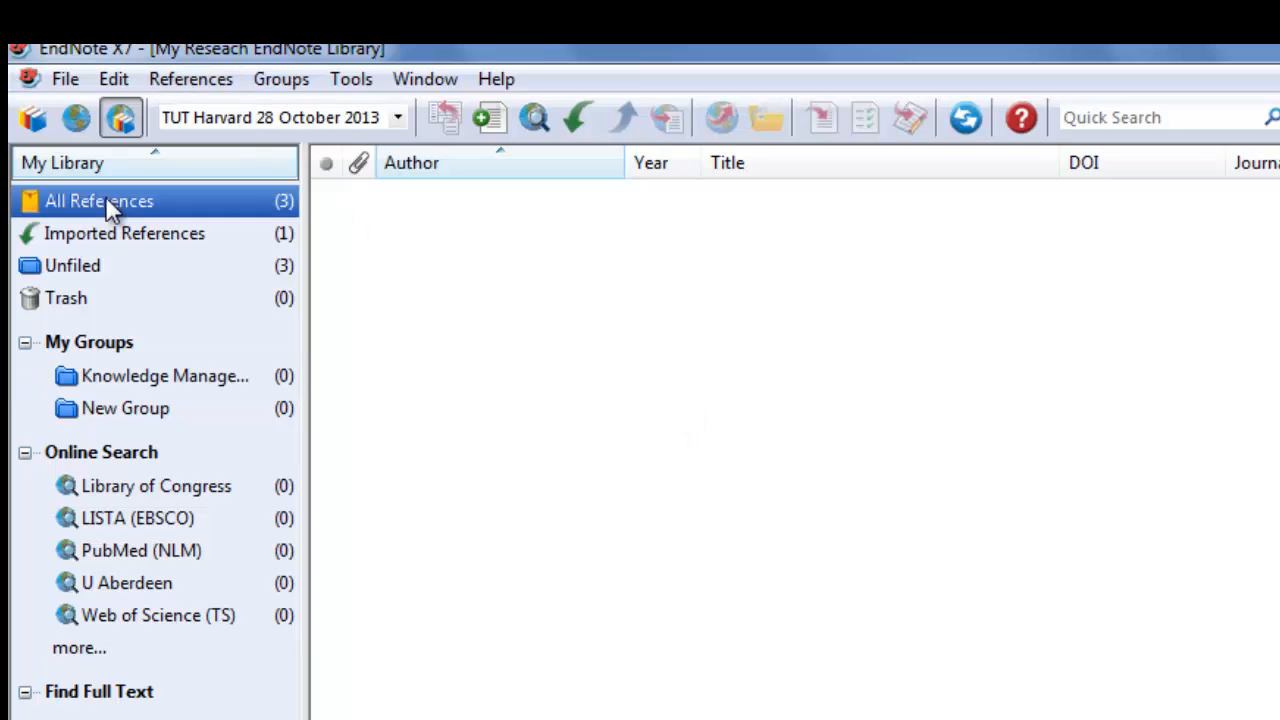
click(281, 79)
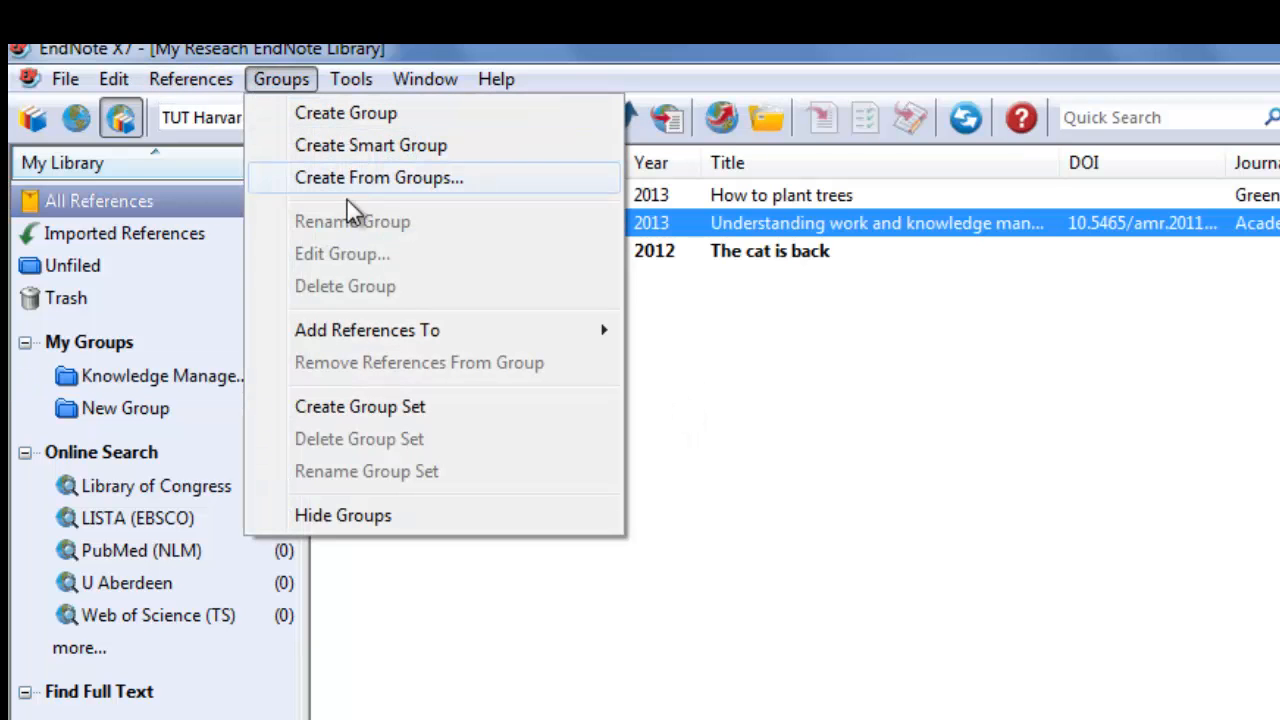
mouse_move(367, 330)
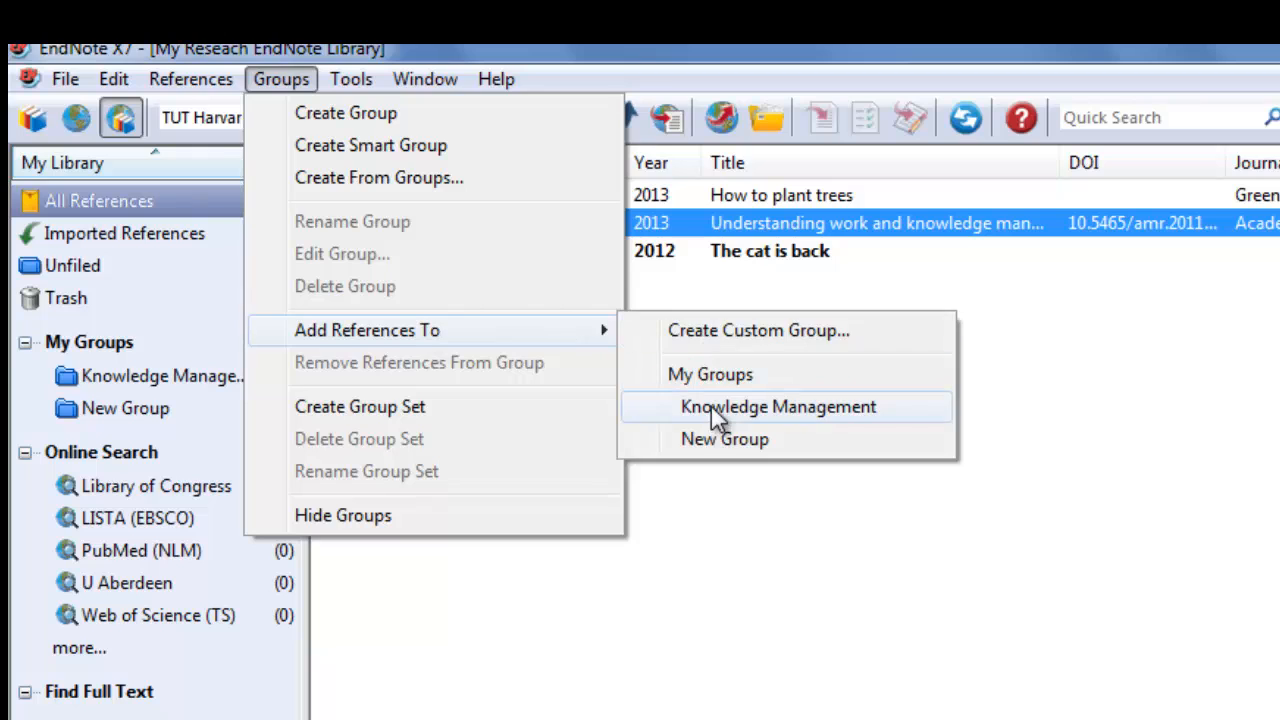
click(778, 406)
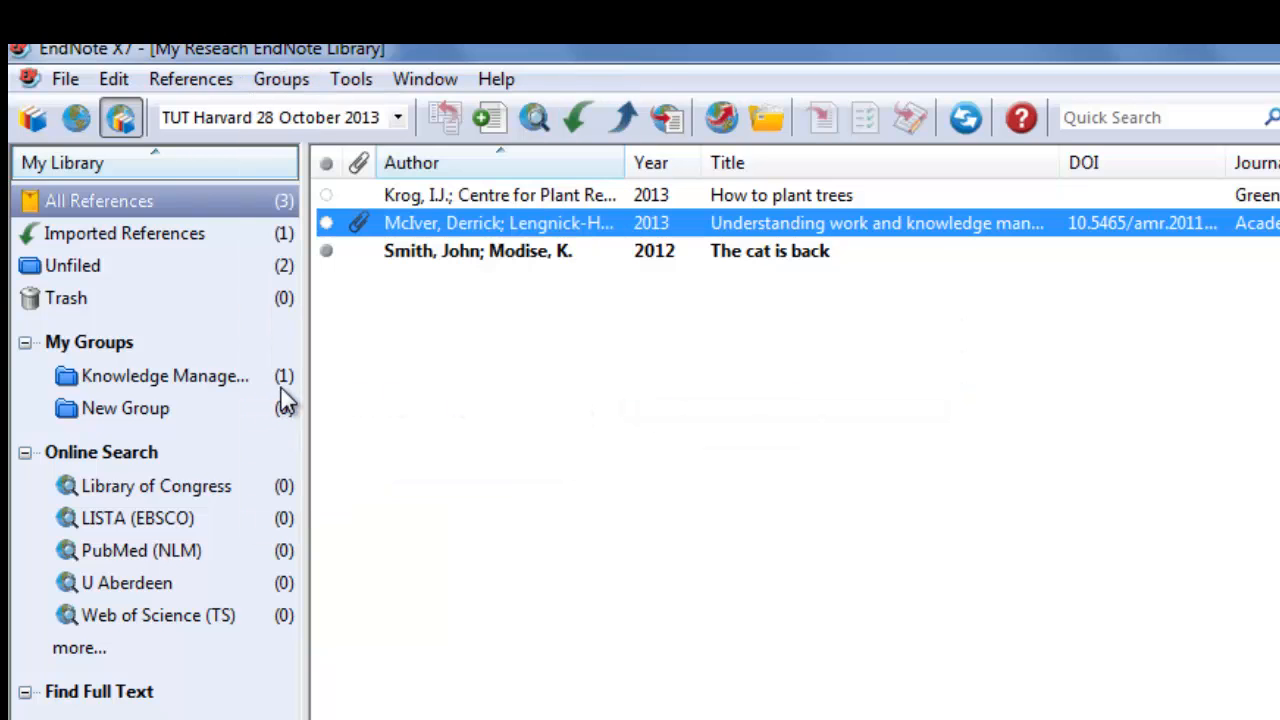
mouse_move(195, 408)
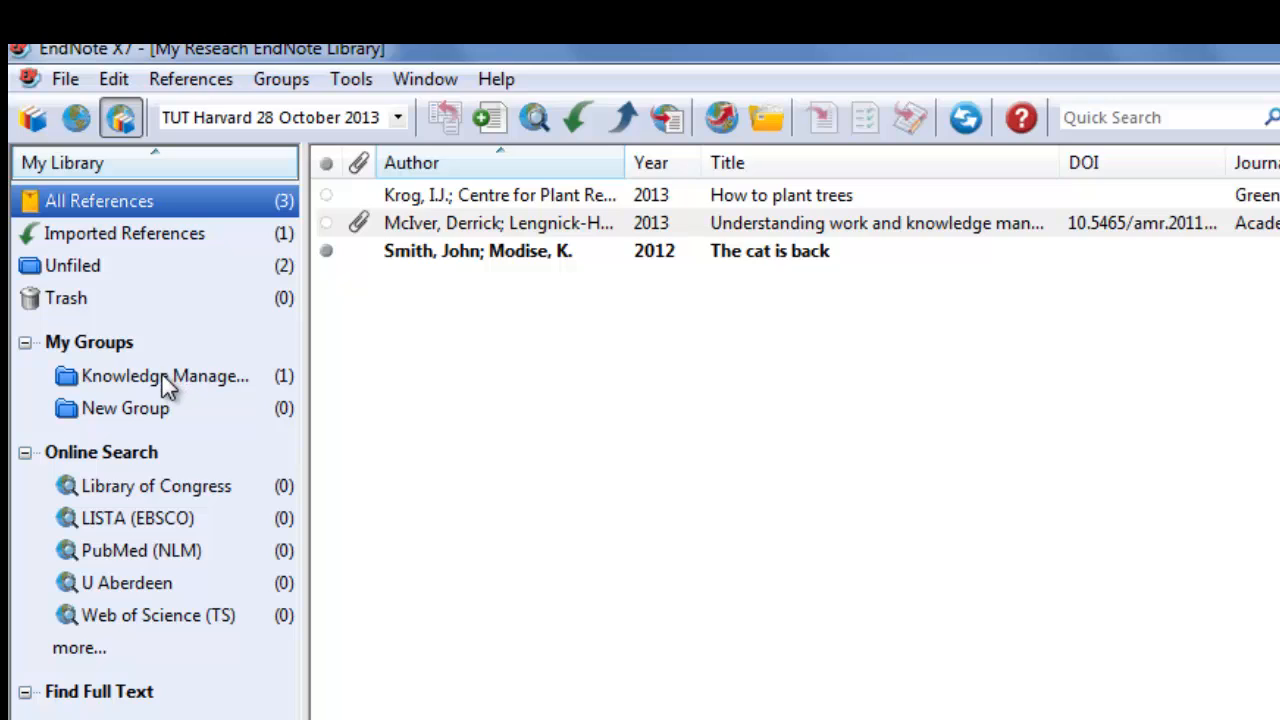
click(165, 375)
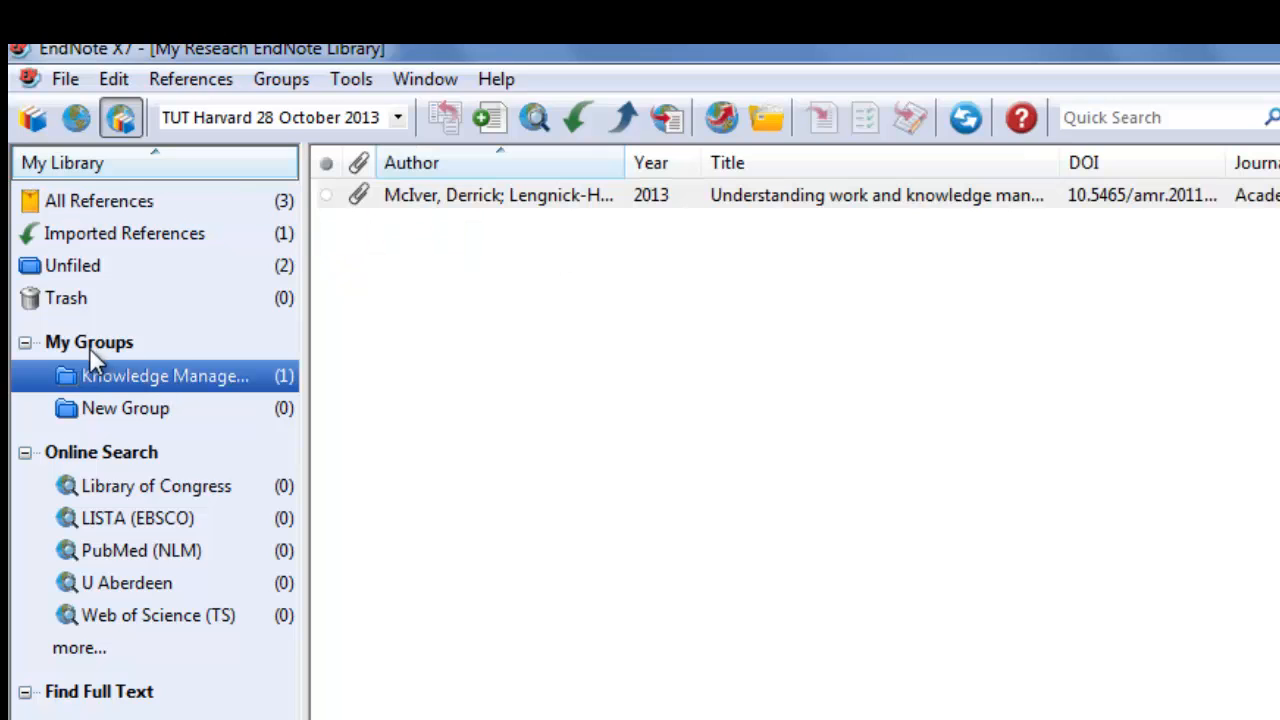
mouse_move(165, 377)
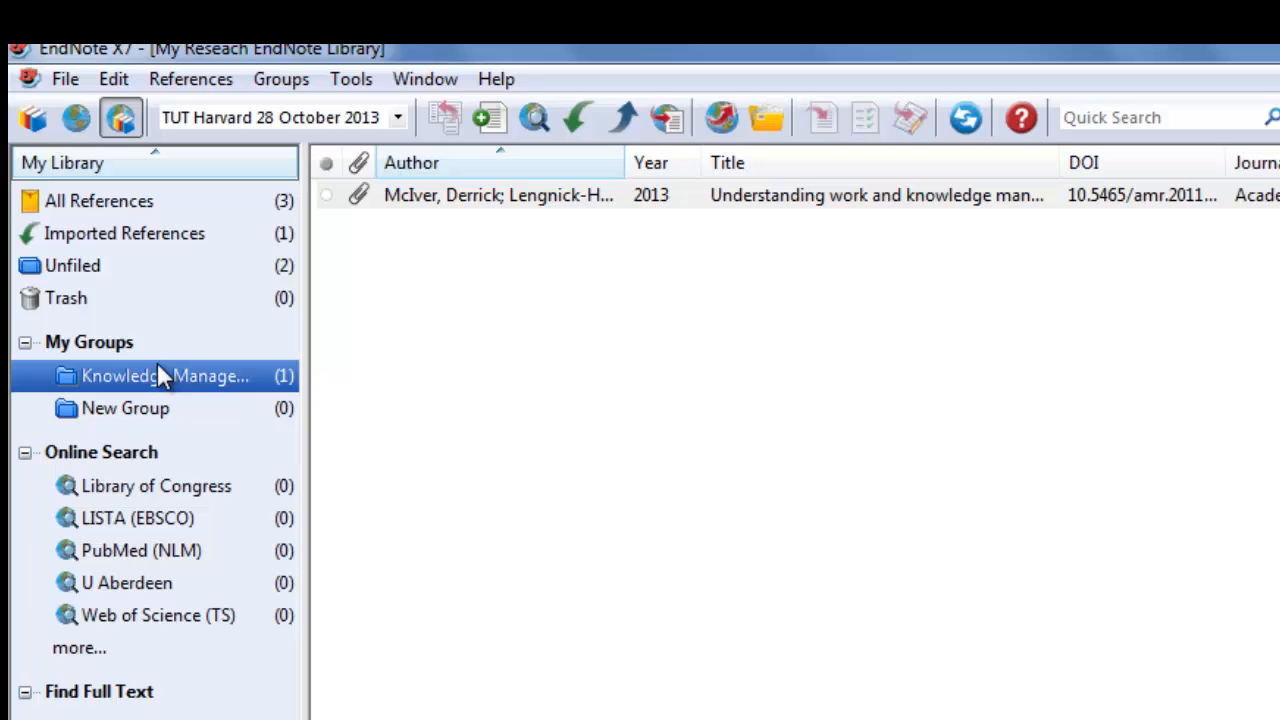
click(99, 201)
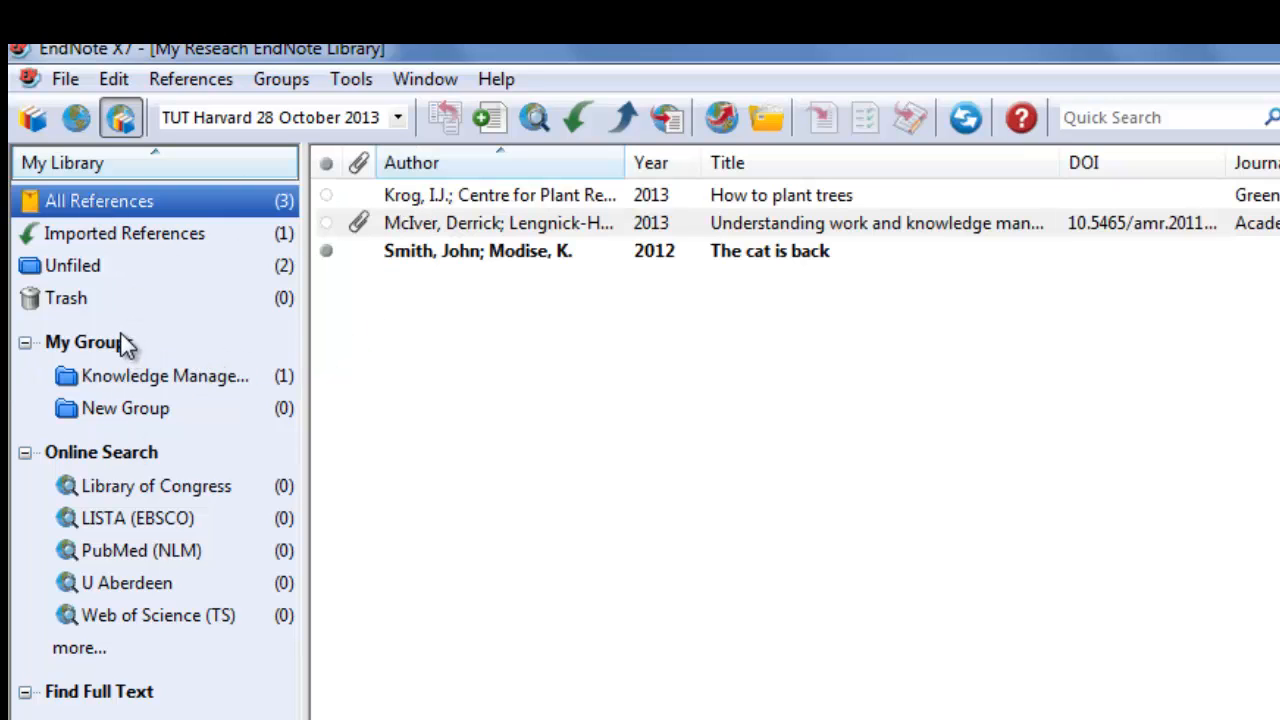
mouse_move(147, 485)
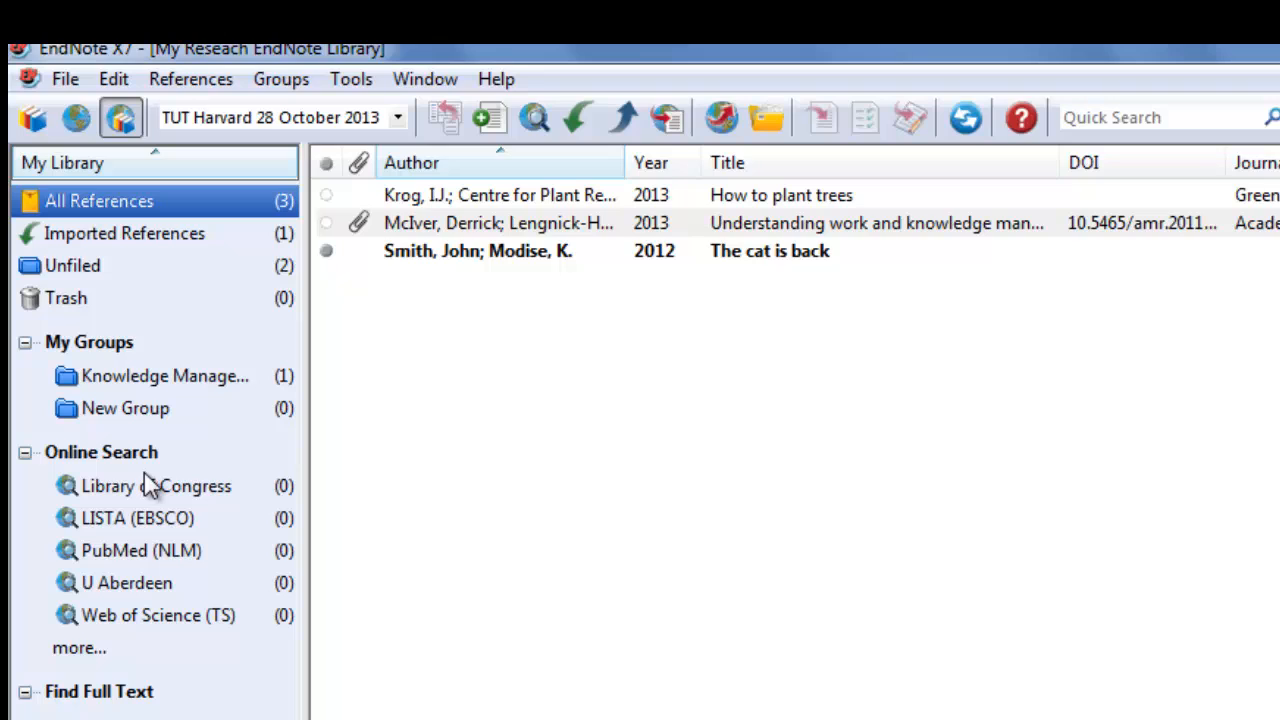
mouse_move(479, 455)
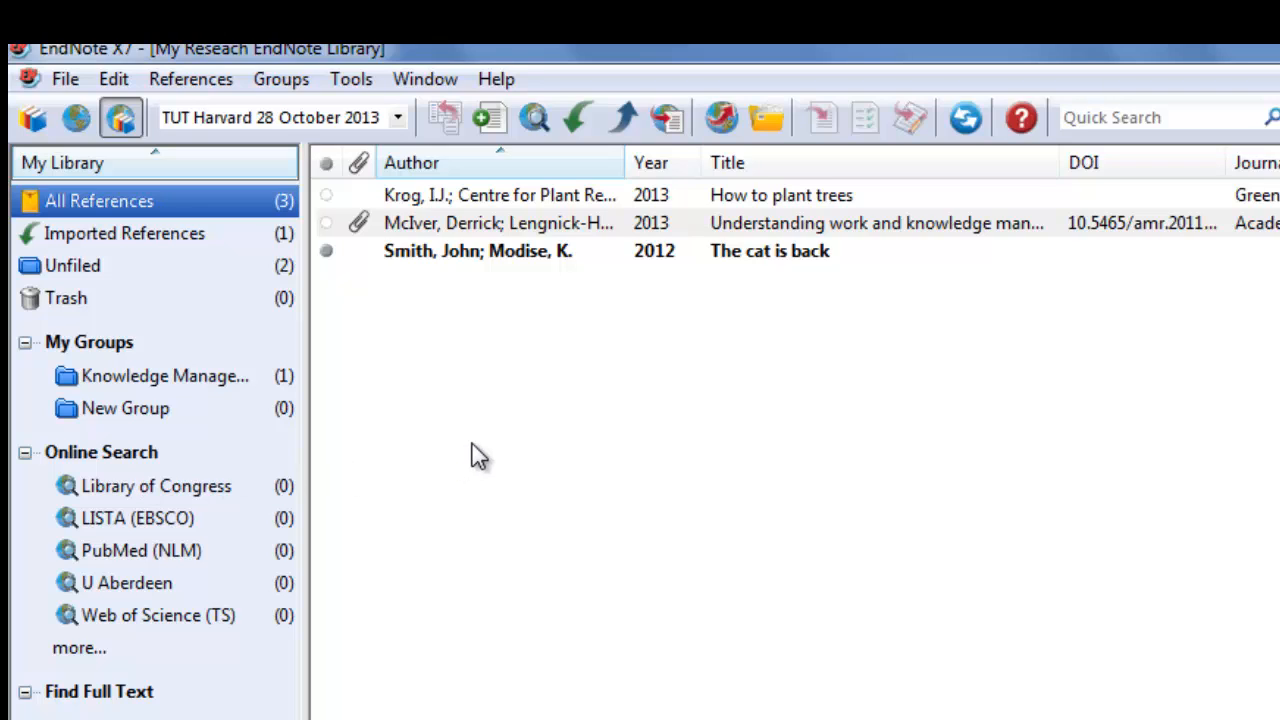
mouse_move(653, 441)
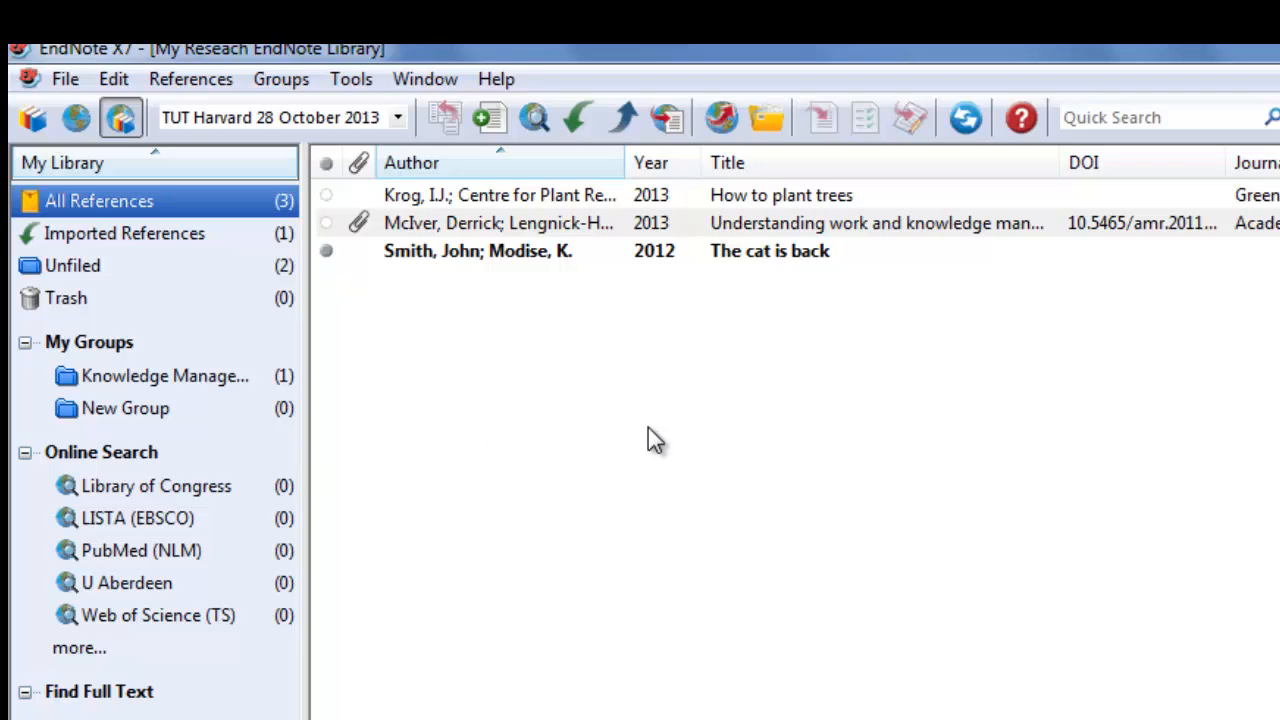